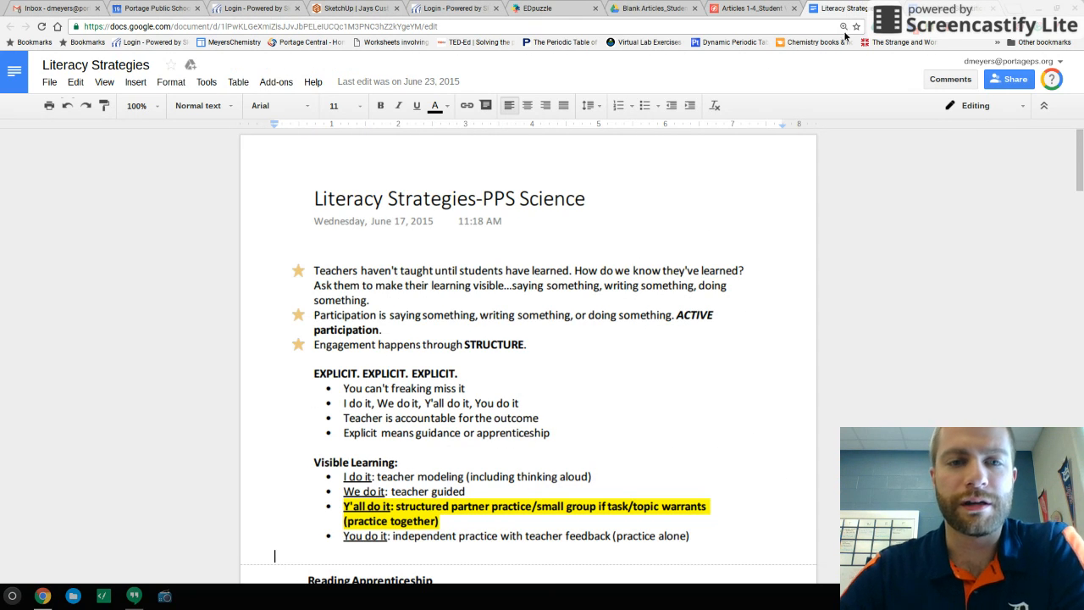
{"action": "mouse_move", "coordinate": [401, 129]}
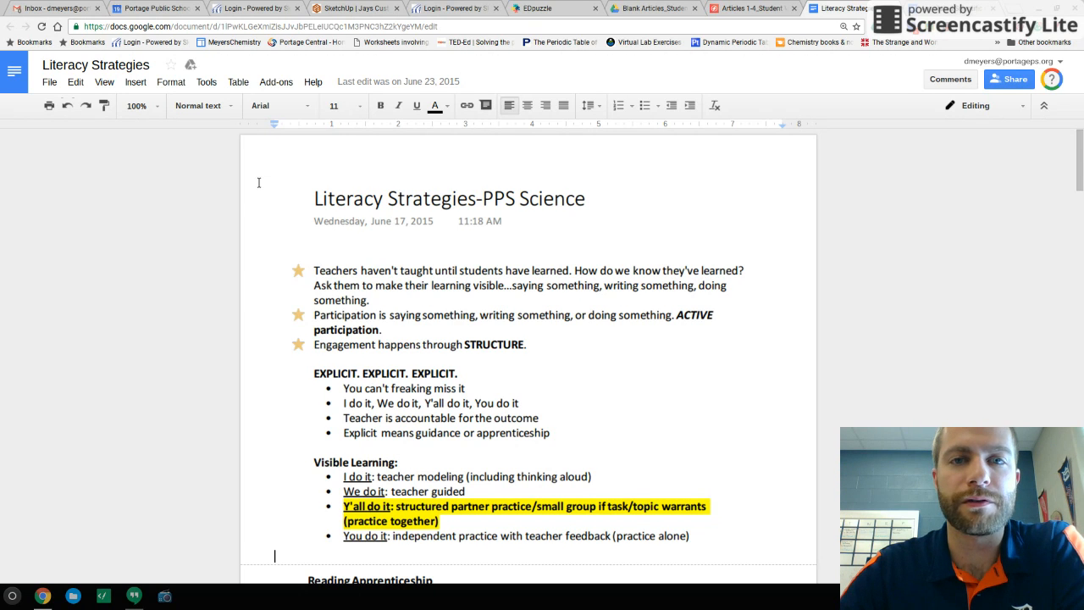
Step: Set the page zoom to Fit so the notes fill the window width
{"action": "left_click", "coordinate": [135, 105]}
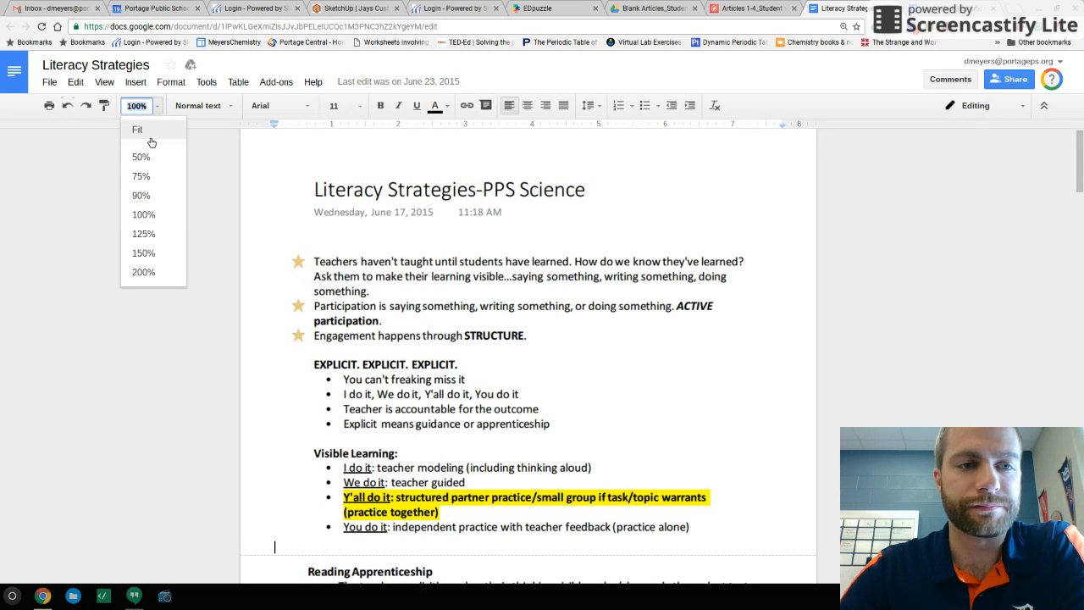
{"action": "left_click", "coordinate": [137, 129]}
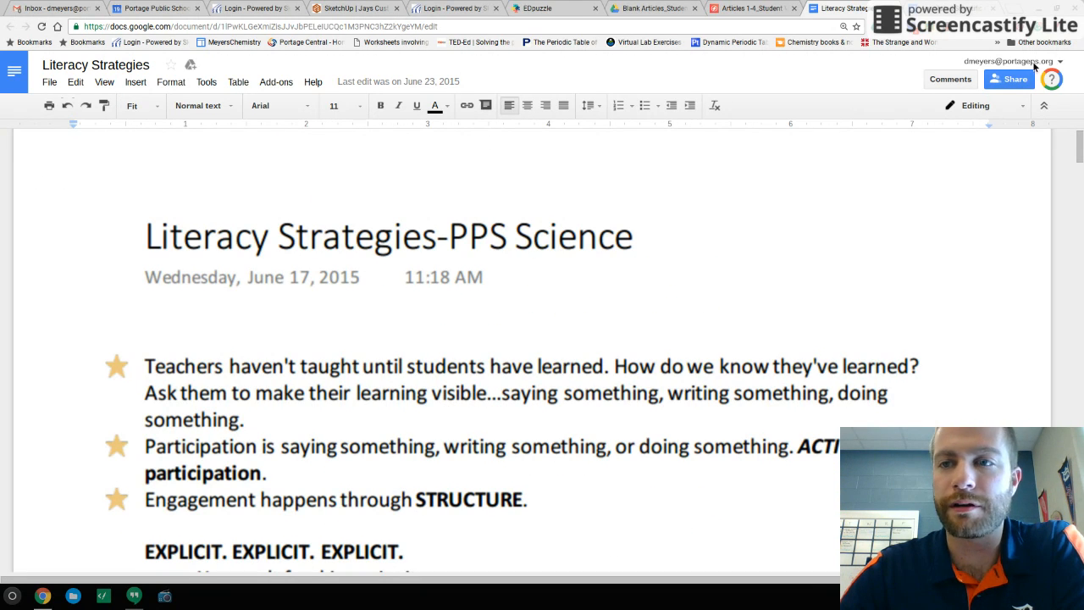
{"action": "left_click", "coordinate": [444, 105]}
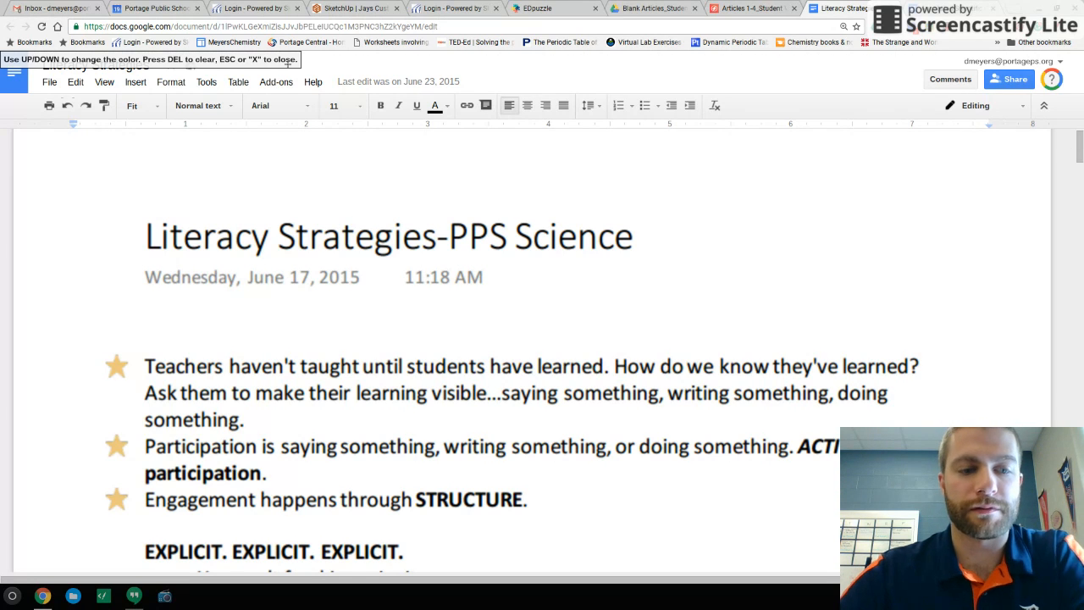
Step: Scroll the notes down to the EXPLICIT and Visible Learning sections
{"action": "scroll", "scroll_direction": "down", "scroll_amount": 3}
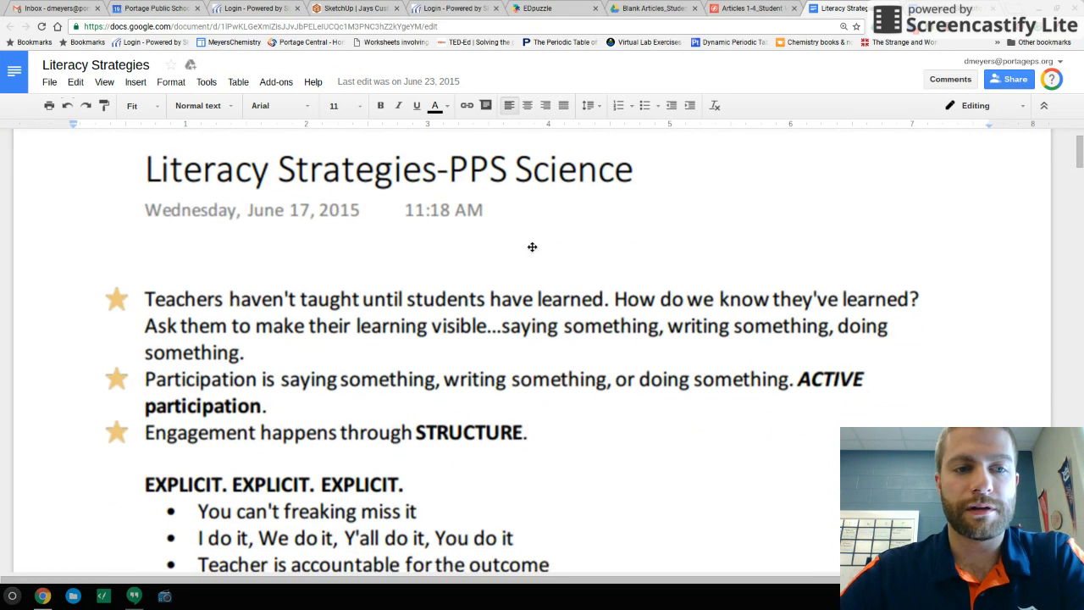
{"action": "scroll", "scroll_direction": "down", "scroll_amount": 3}
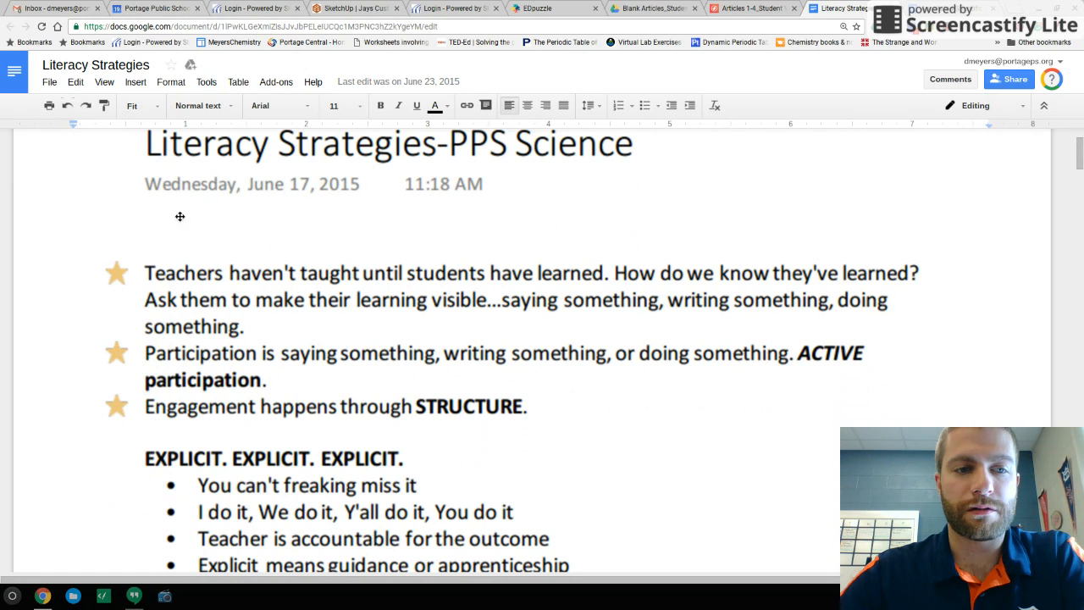
{"action": "mouse_move", "coordinate": [349, 290]}
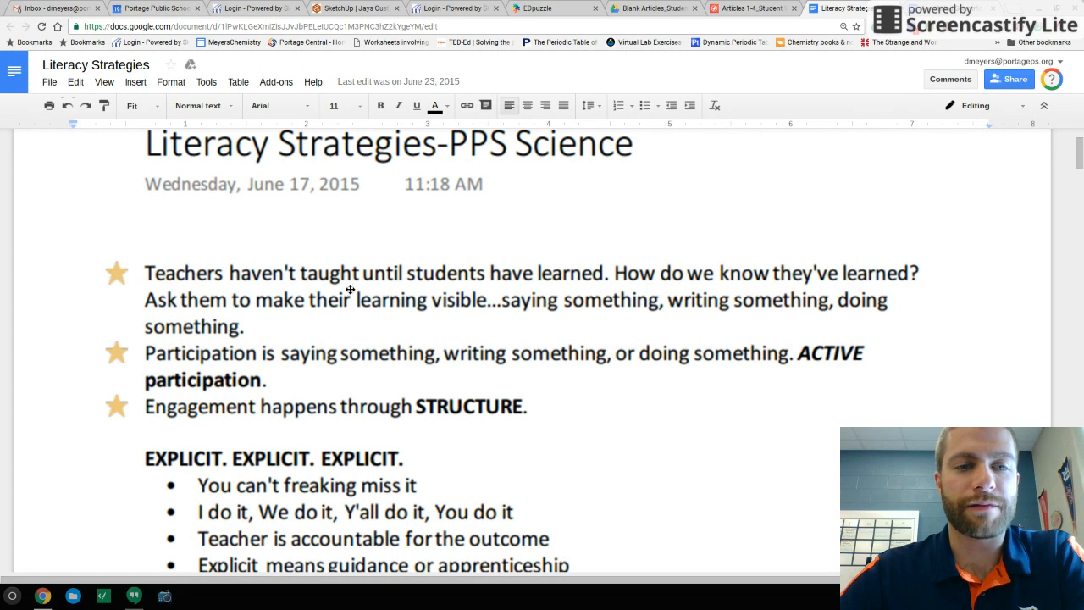
{"action": "mouse_move", "coordinate": [308, 196]}
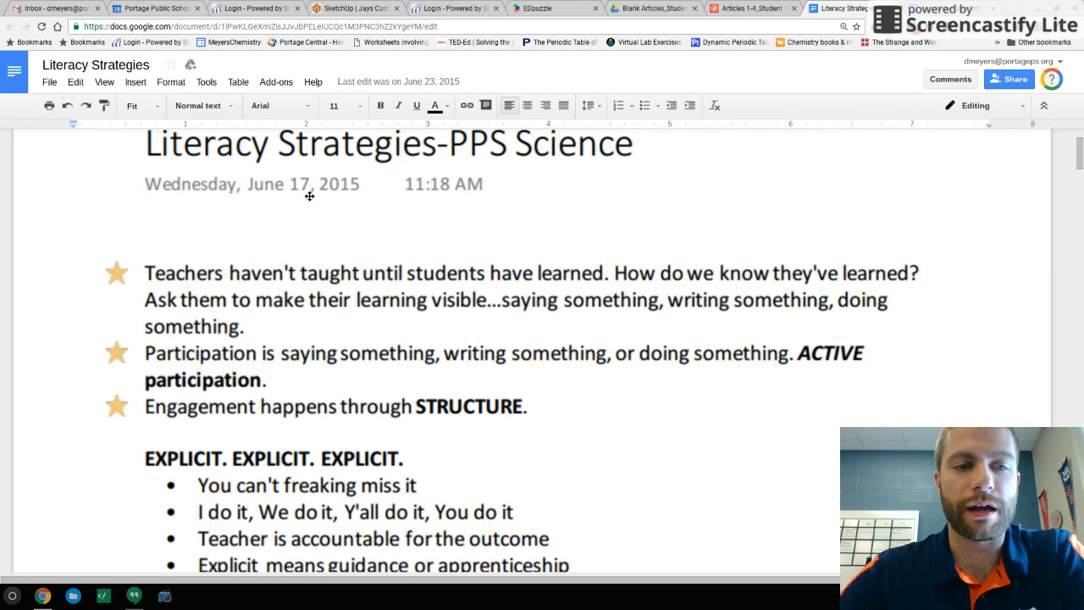
{"action": "mouse_move", "coordinate": [384, 278]}
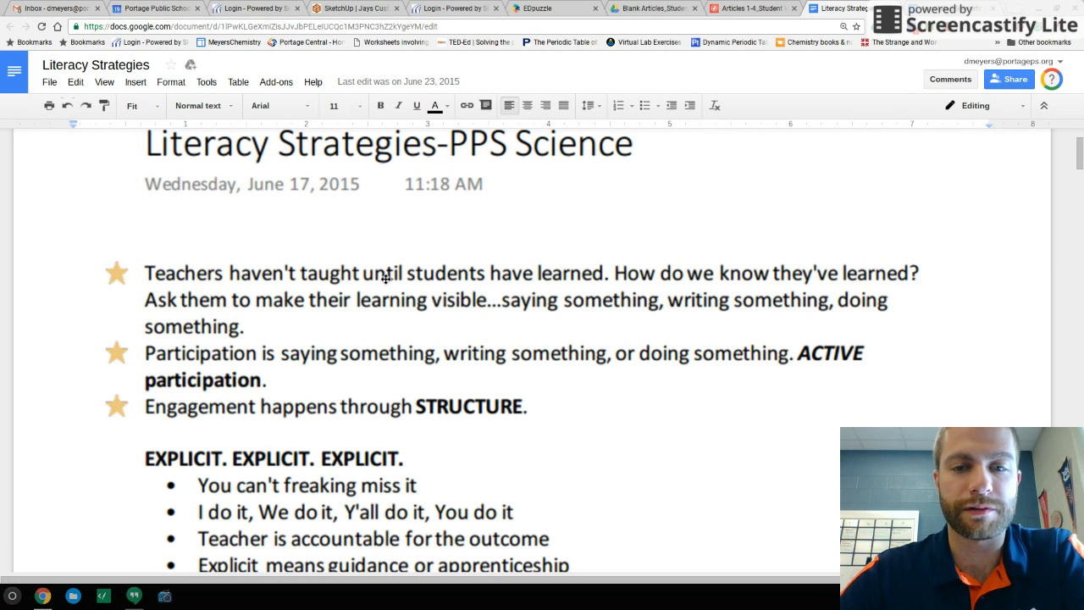
{"action": "mouse_move", "coordinate": [488, 307]}
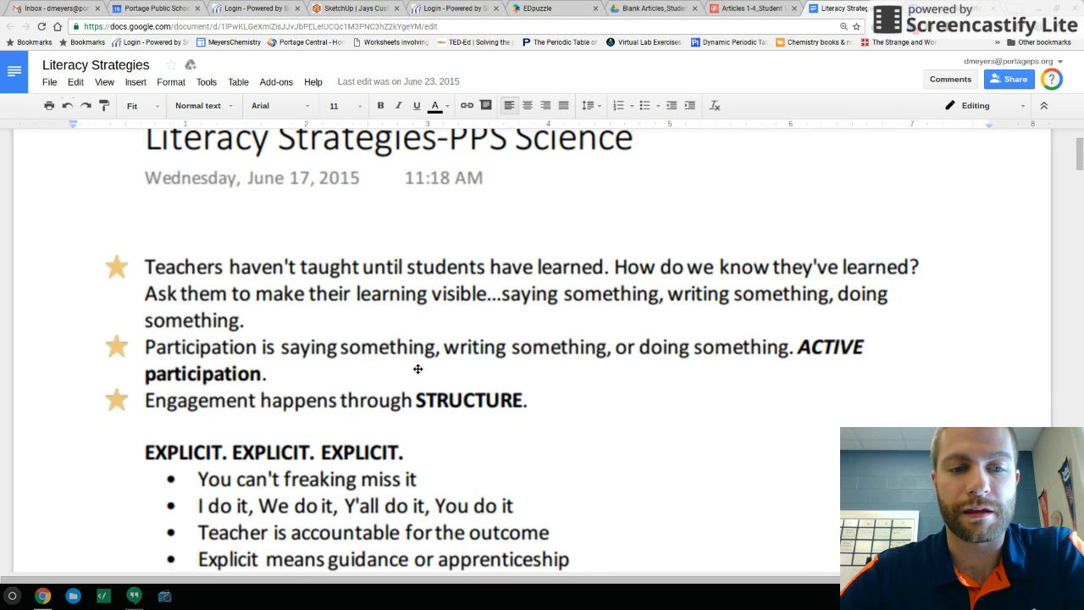
{"action": "scroll", "scroll_direction": "down", "scroll_amount": 3}
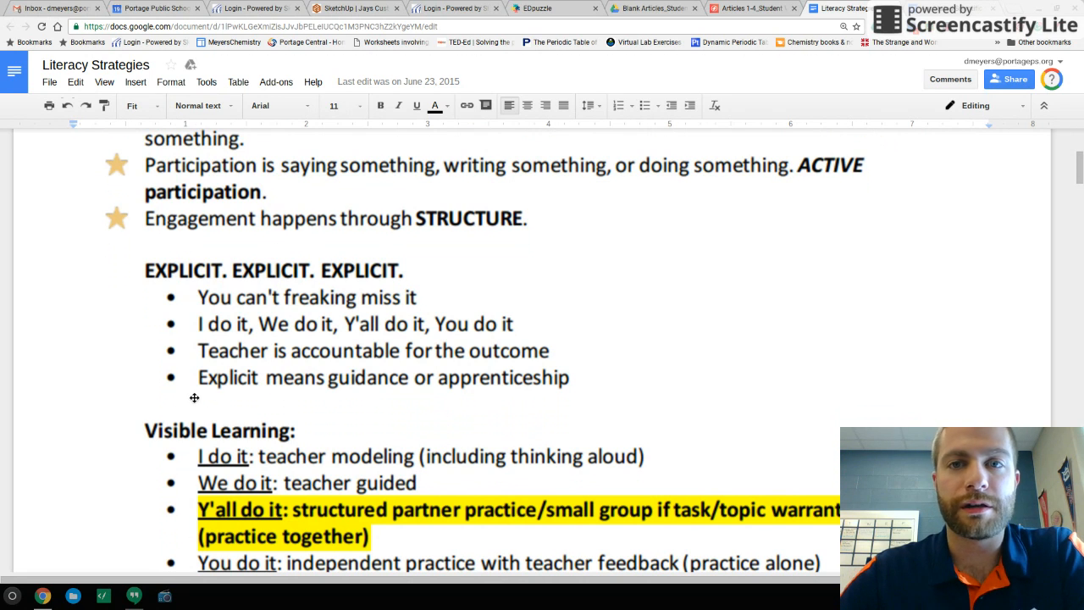
{"action": "mouse_move", "coordinate": [207, 388]}
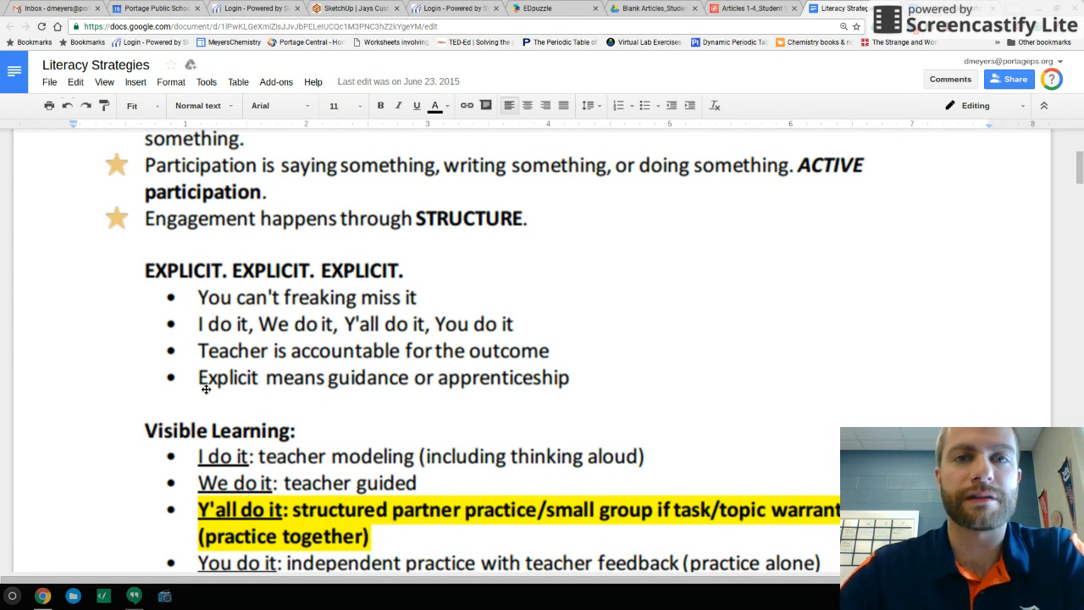
Step: Scroll further to the Reading Apprenticeship heading in the notes
{"action": "scroll", "scroll_direction": "down", "scroll_amount": 3}
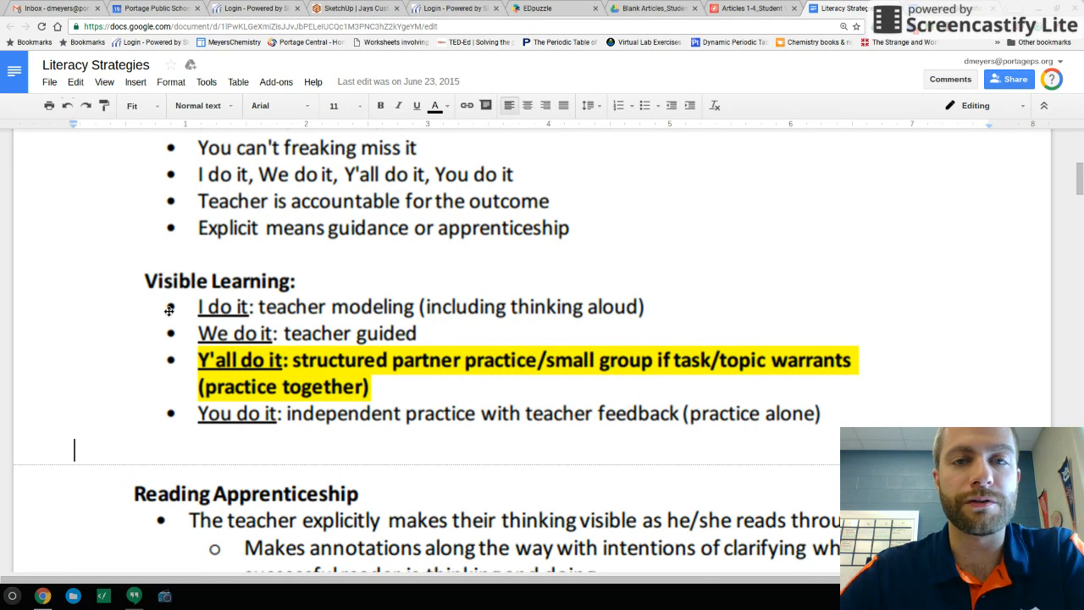
{"action": "mouse_move", "coordinate": [190, 355]}
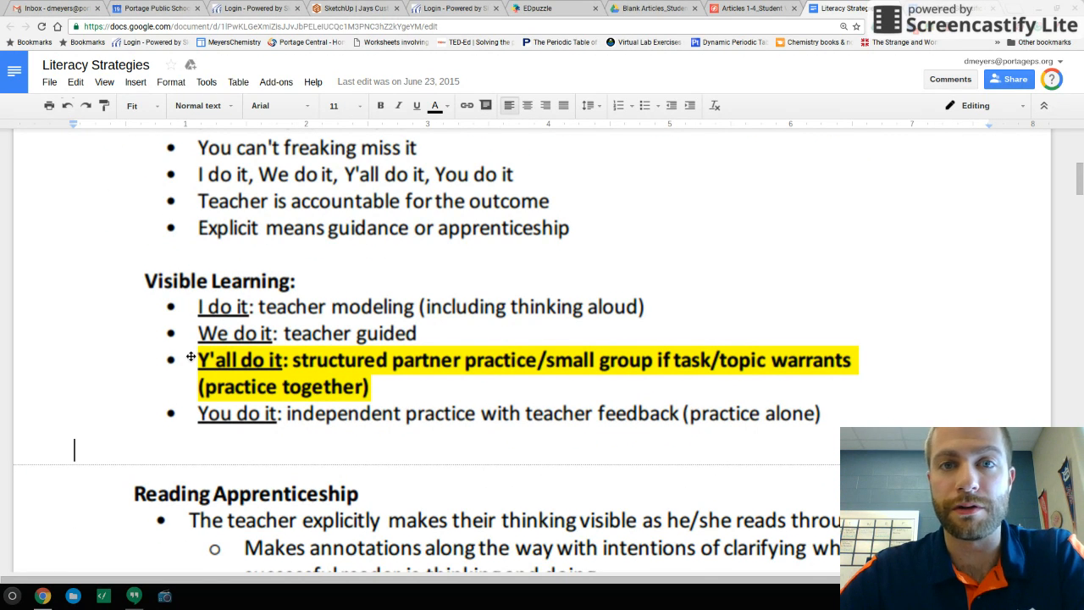
{"action": "mouse_move", "coordinate": [327, 308]}
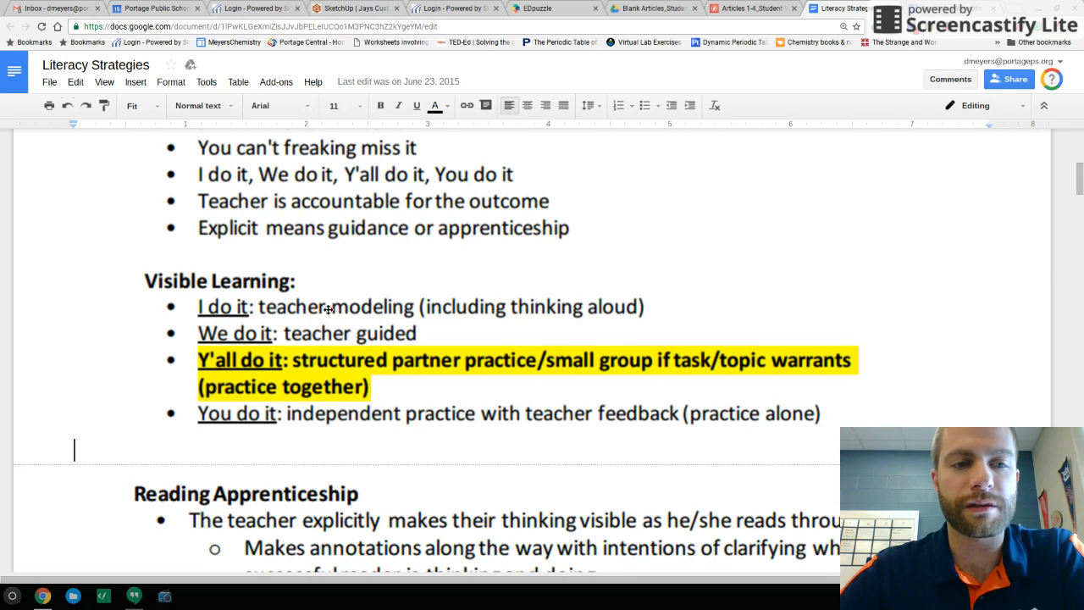
{"action": "mouse_move", "coordinate": [136, 285]}
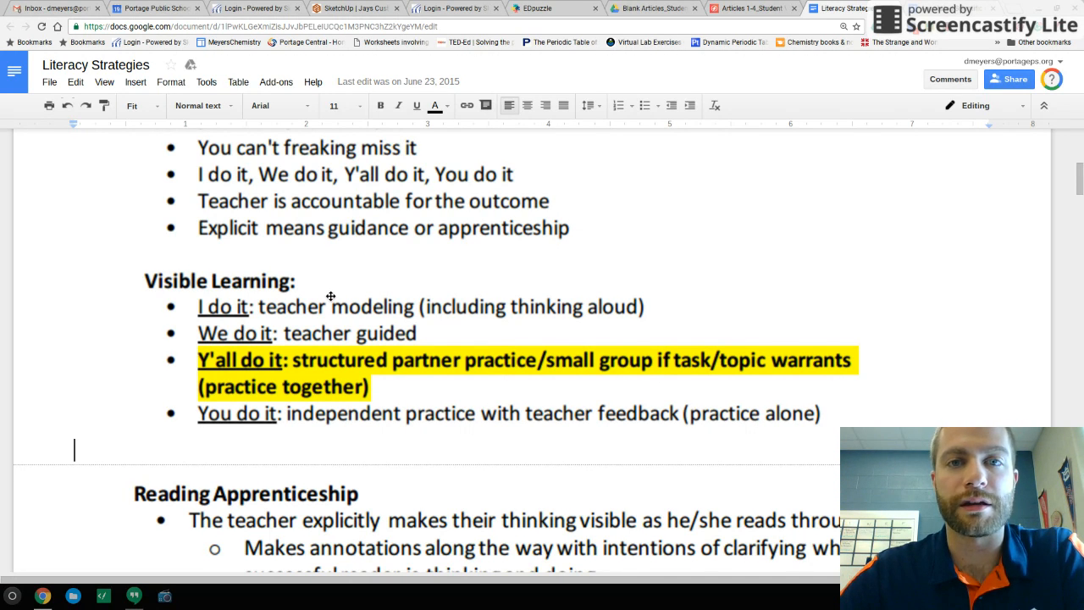
{"action": "mouse_move", "coordinate": [611, 72]}
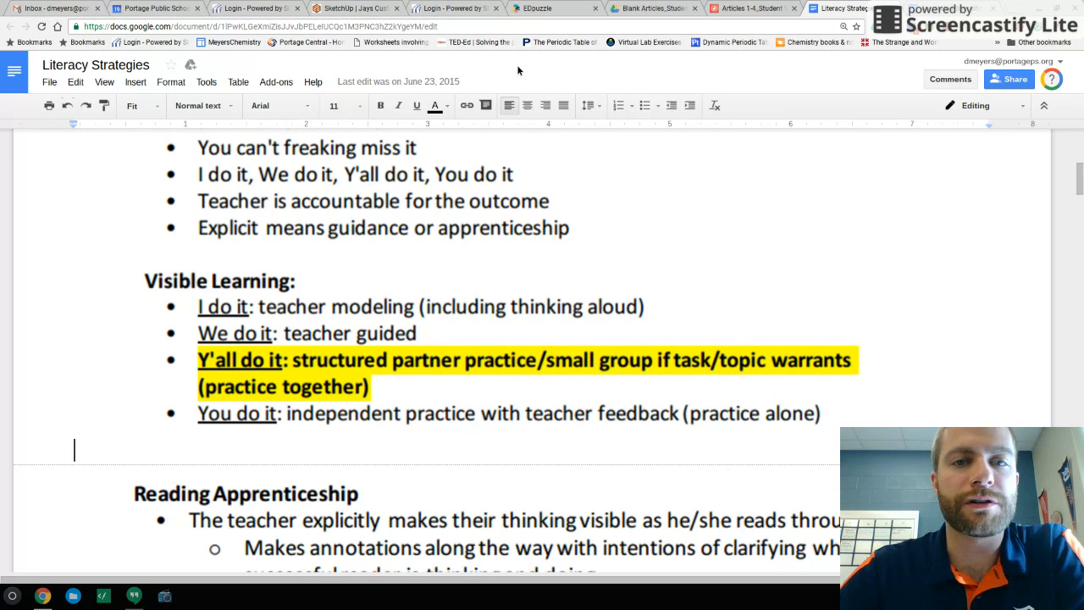
{"action": "mouse_move", "coordinate": [510, 68]}
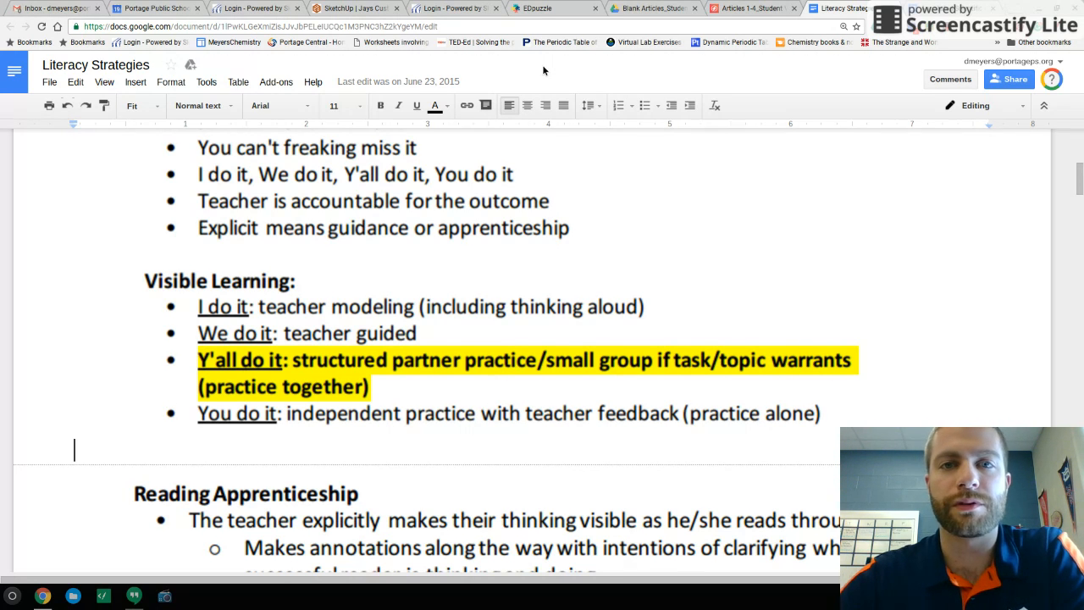
{"action": "mouse_move", "coordinate": [527, 75]}
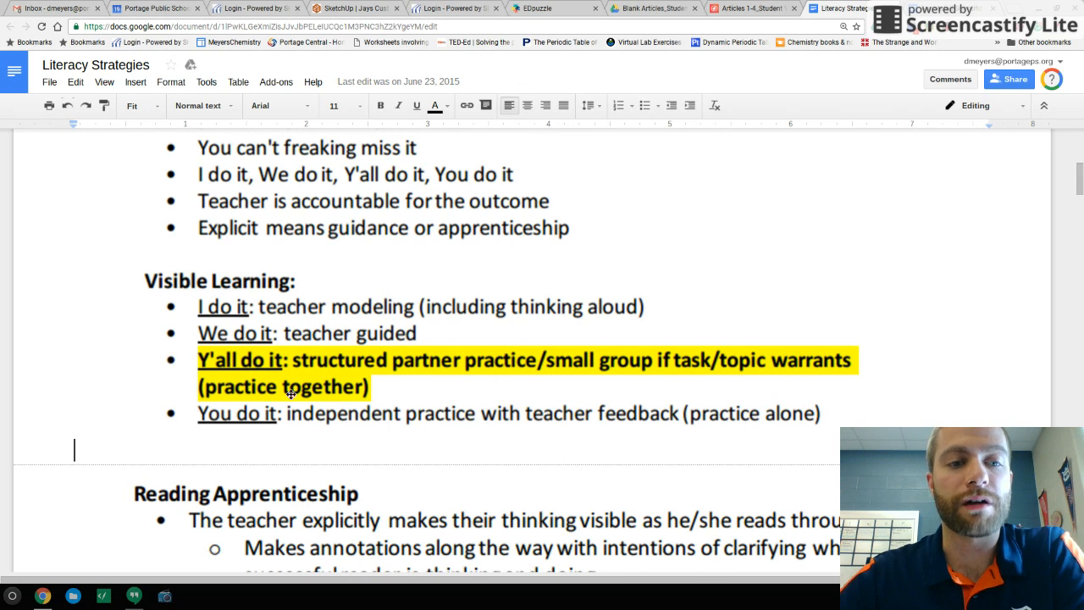
{"action": "mouse_move", "coordinate": [383, 380]}
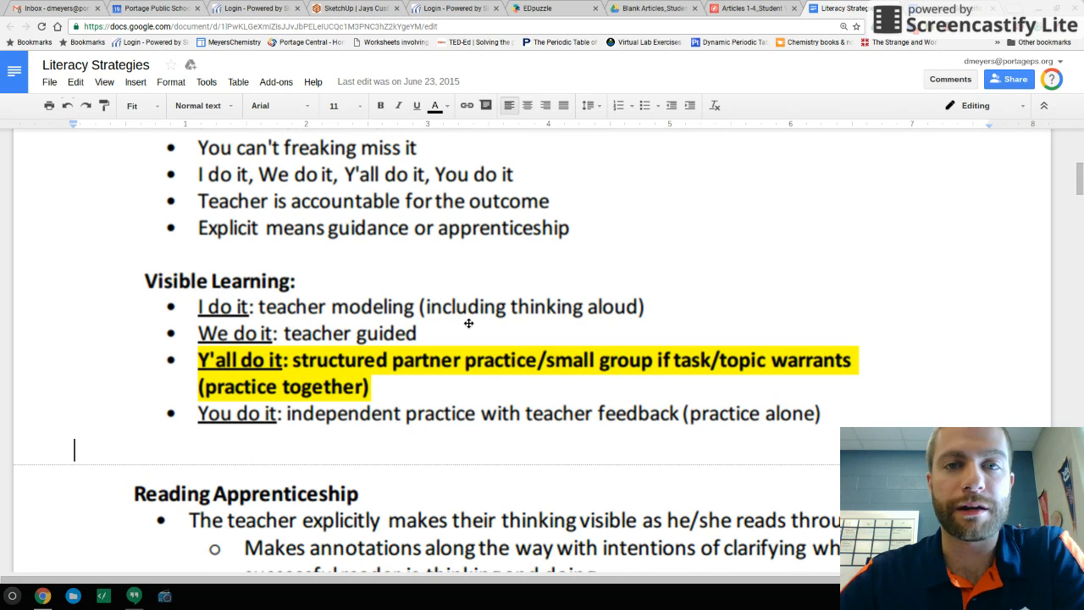
{"action": "mouse_move", "coordinate": [525, 281]}
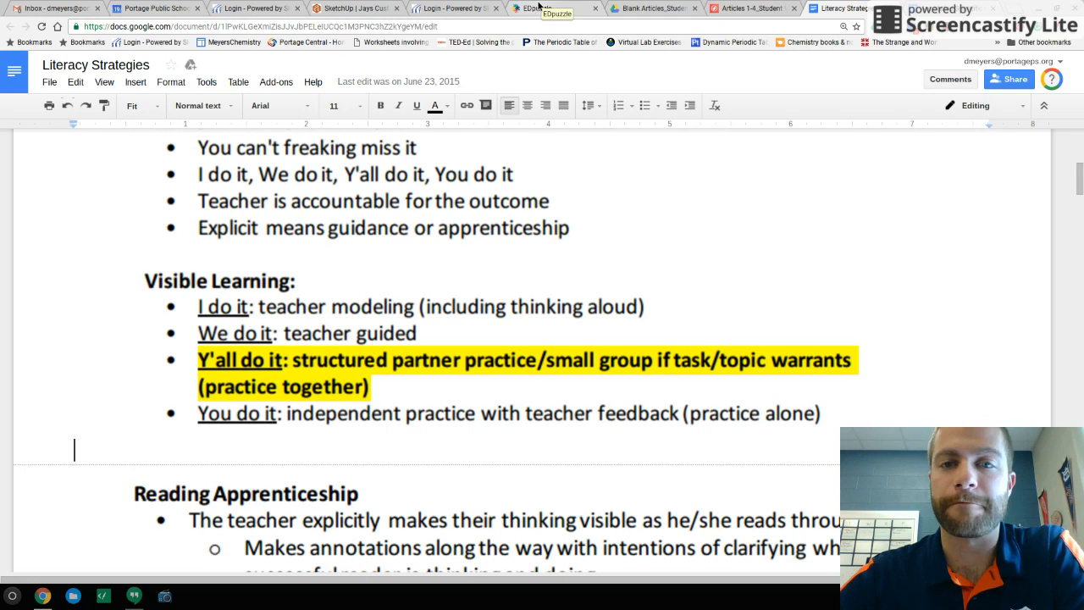
{"action": "mouse_move", "coordinate": [200, 420]}
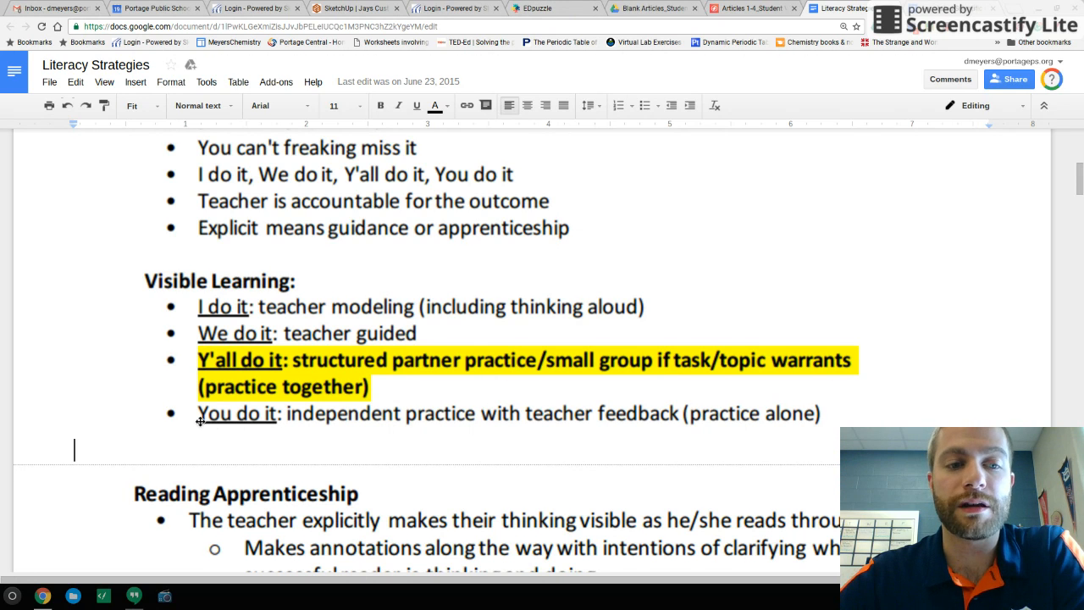
{"action": "mouse_move", "coordinate": [488, 397]}
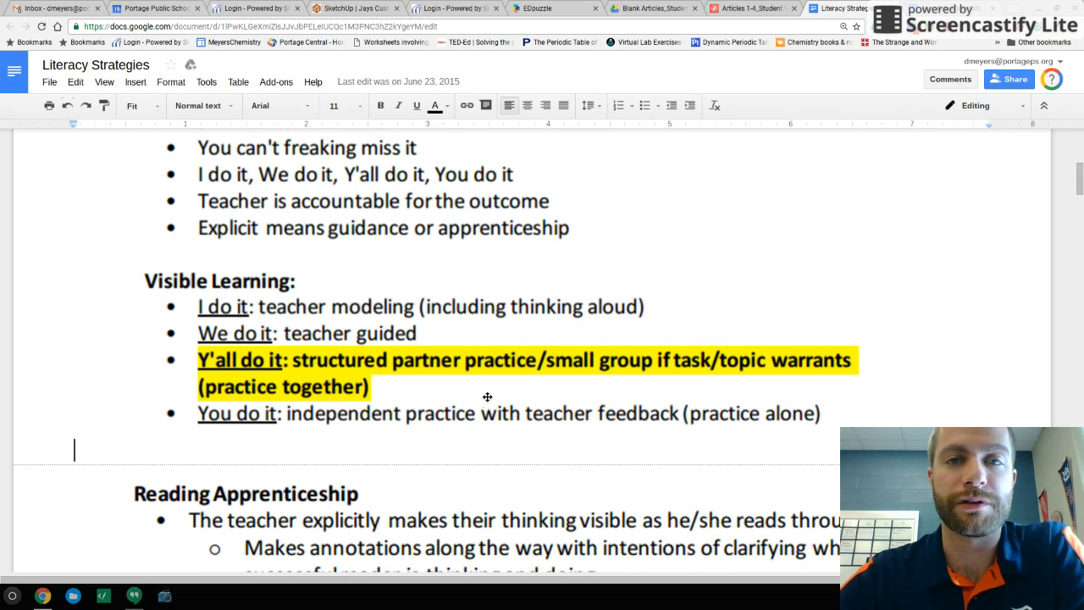
{"action": "mouse_move", "coordinate": [518, 72]}
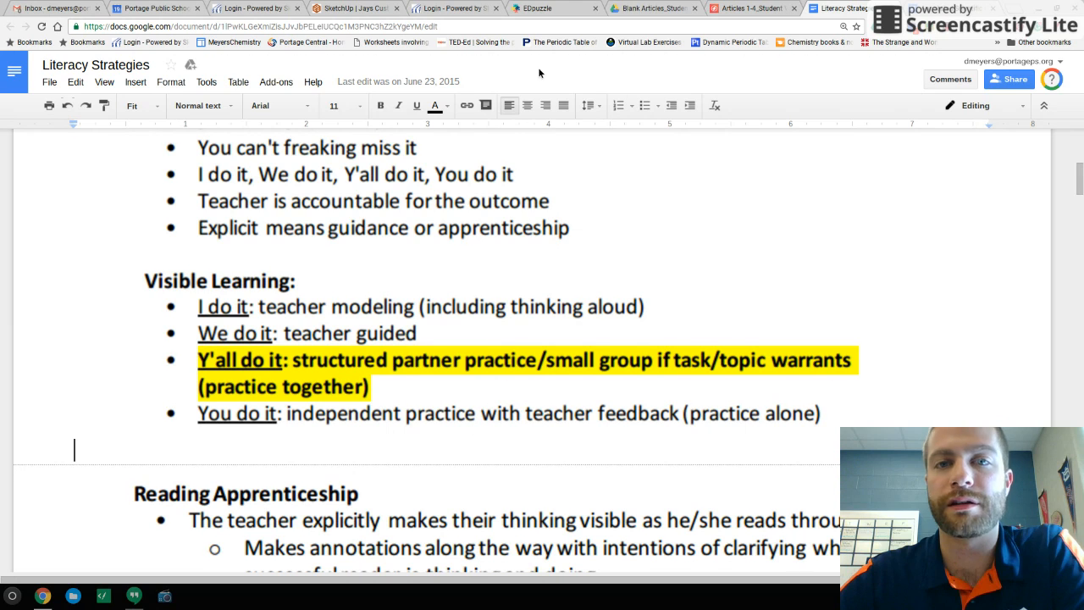
{"action": "mouse_move", "coordinate": [553, 74]}
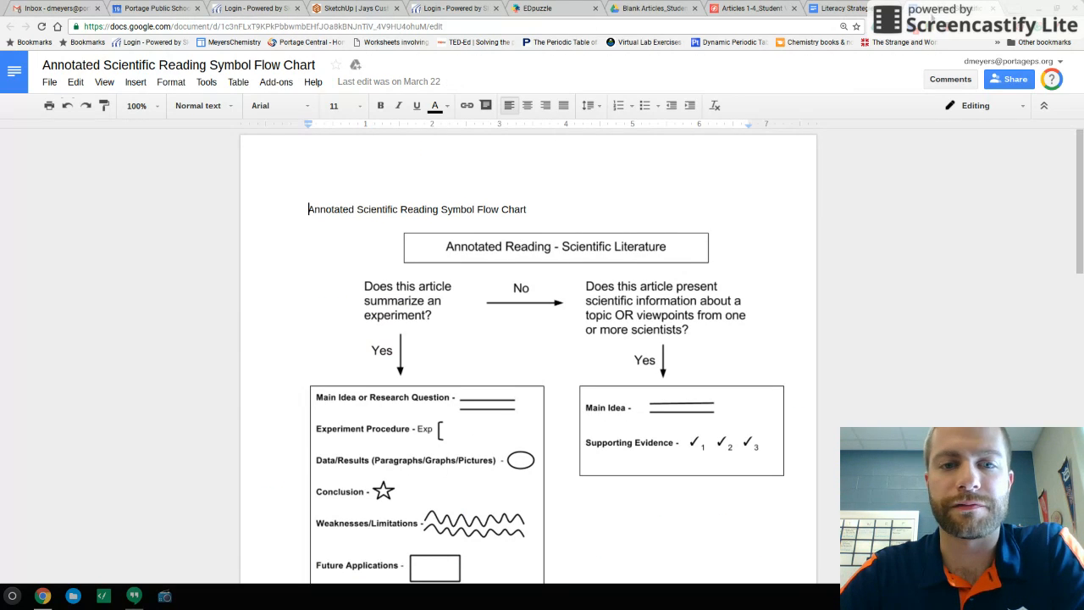
{"action": "left_click", "coordinate": [139, 105]}
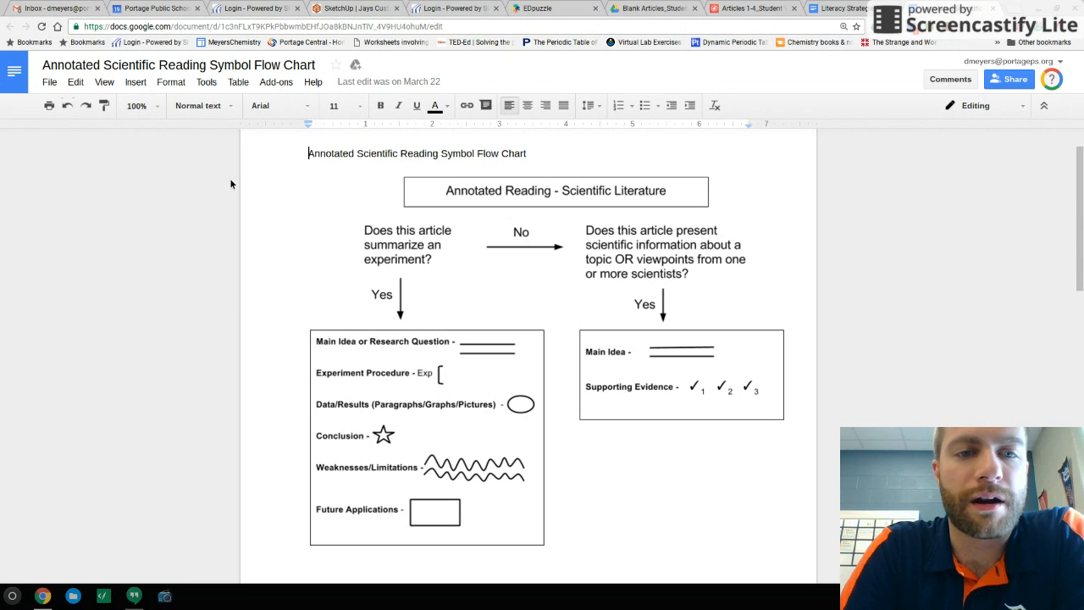
{"action": "mouse_move", "coordinate": [400, 214]}
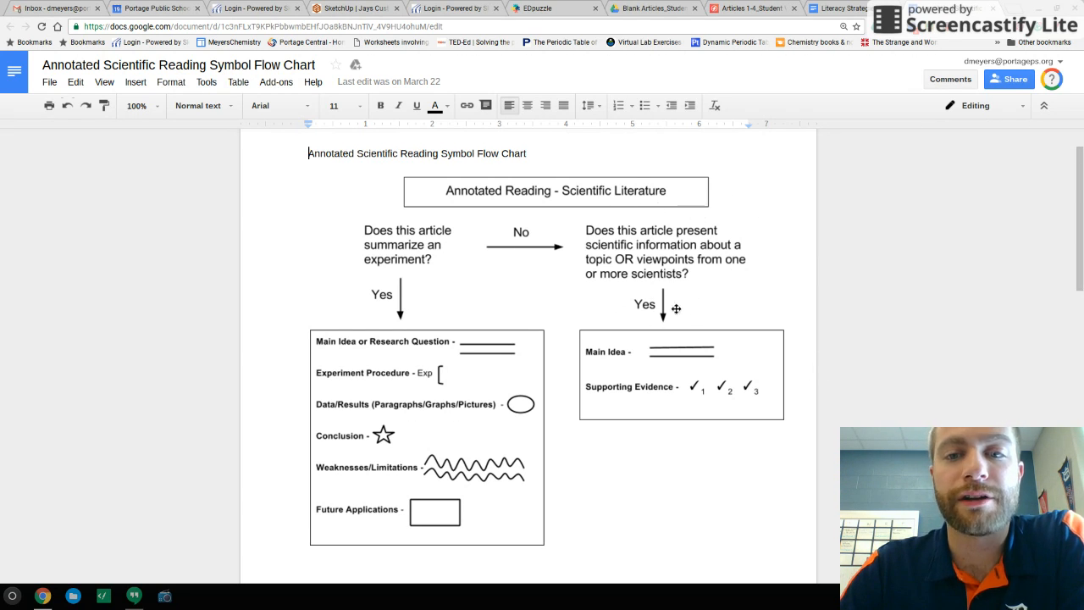
{"action": "mouse_move", "coordinate": [661, 291]}
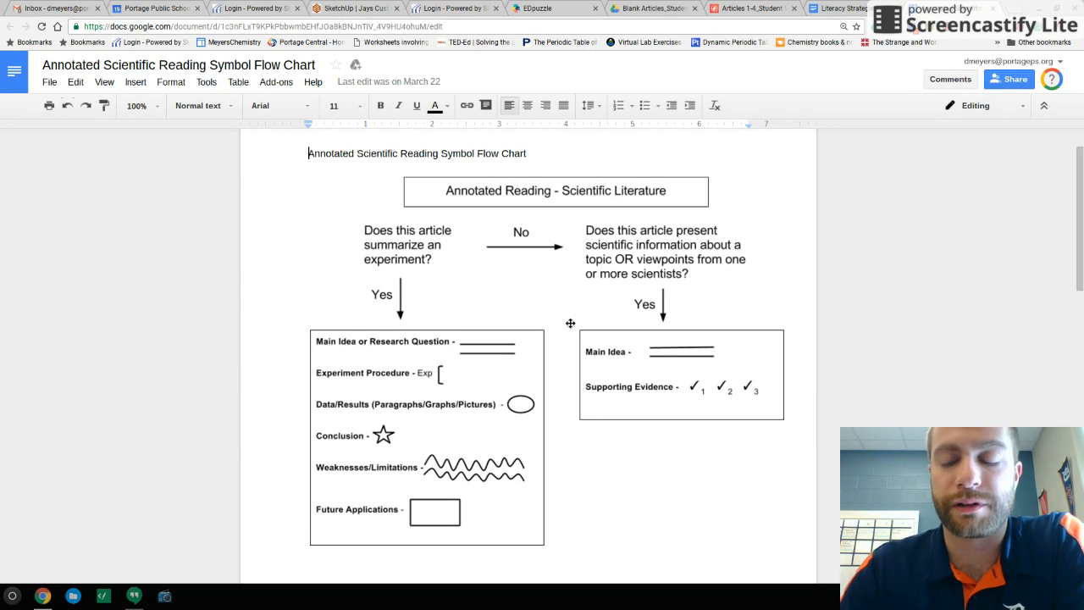
{"action": "mouse_move", "coordinate": [666, 359]}
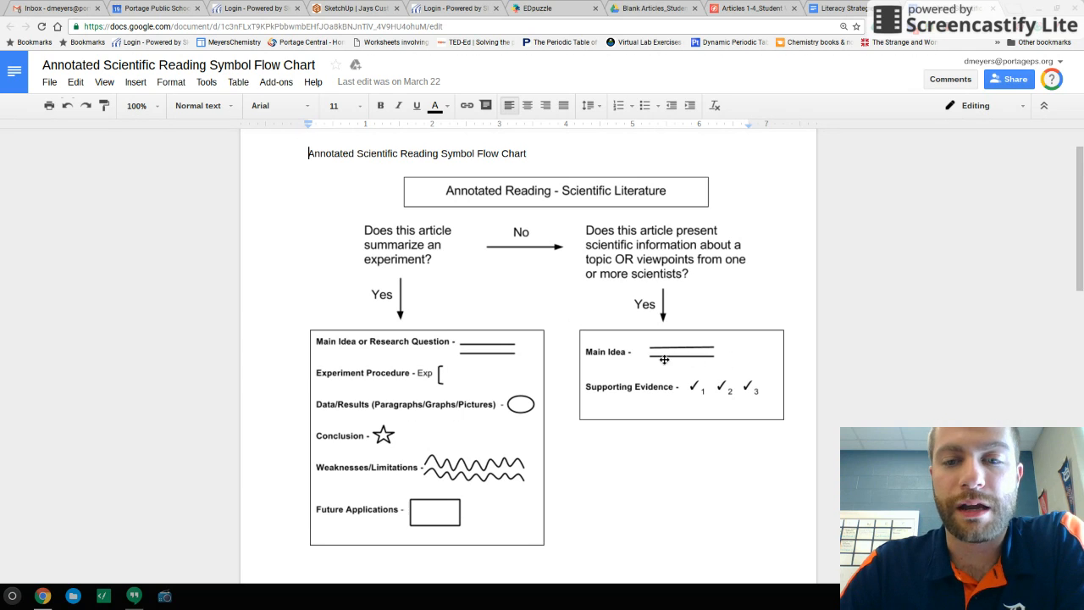
{"action": "mouse_move", "coordinate": [637, 350]}
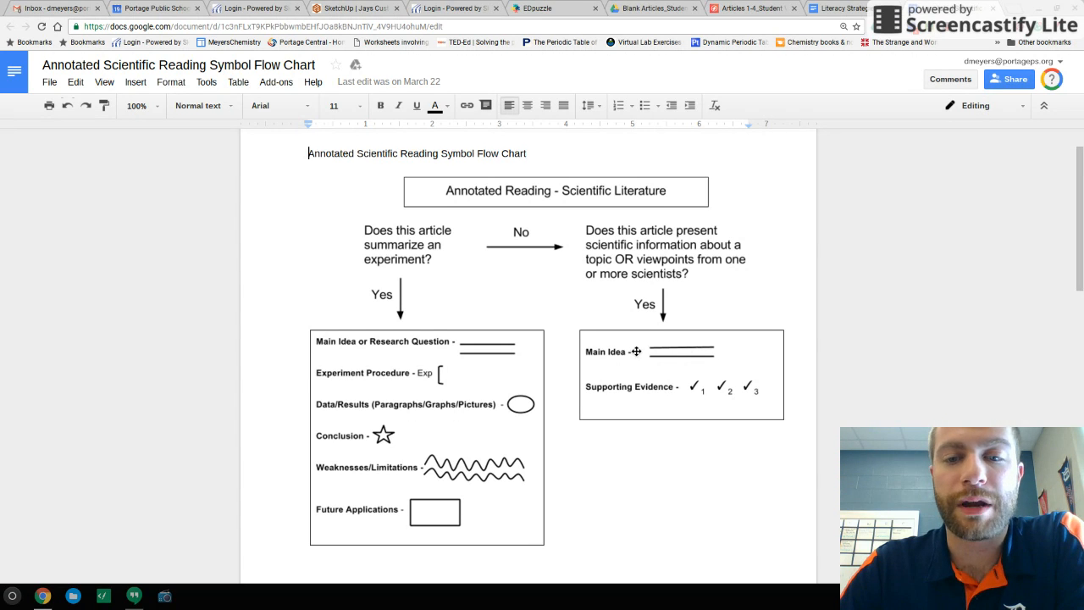
{"action": "mouse_move", "coordinate": [749, 359]}
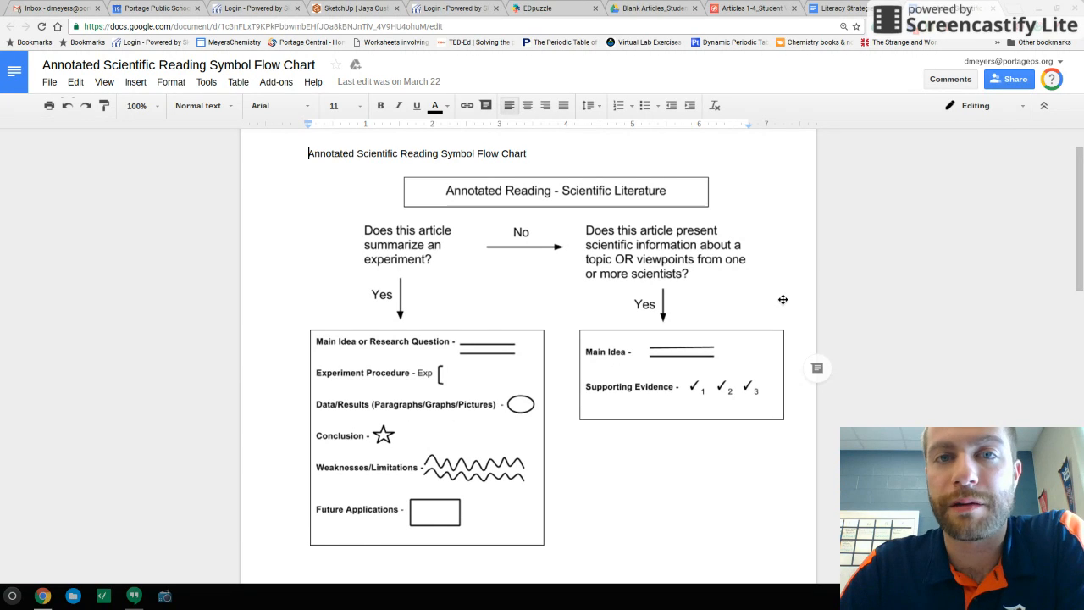
{"action": "mouse_move", "coordinate": [661, 238]}
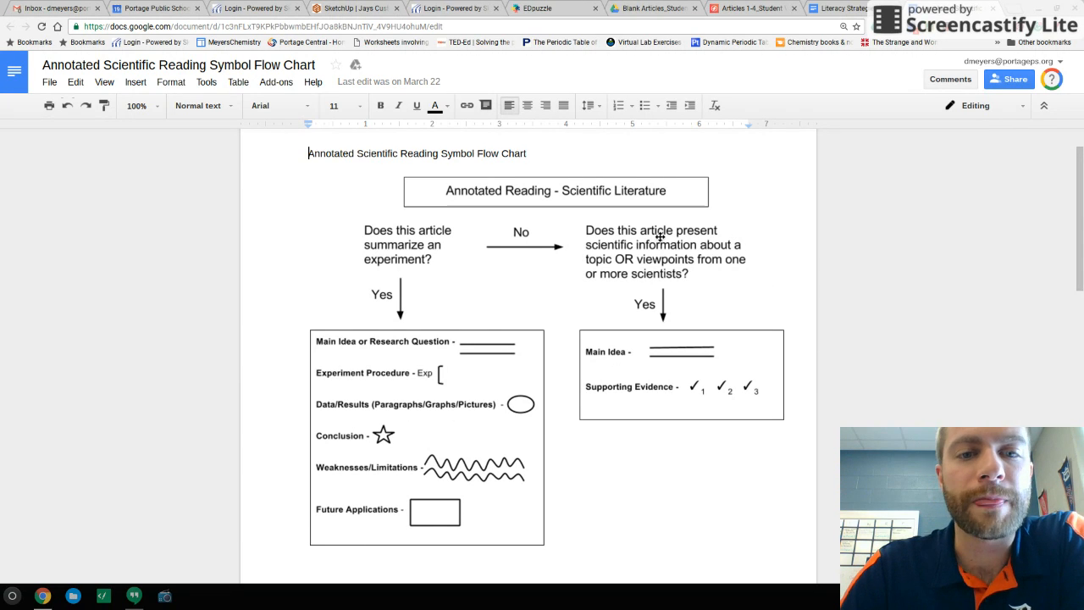
{"action": "mouse_move", "coordinate": [379, 275]}
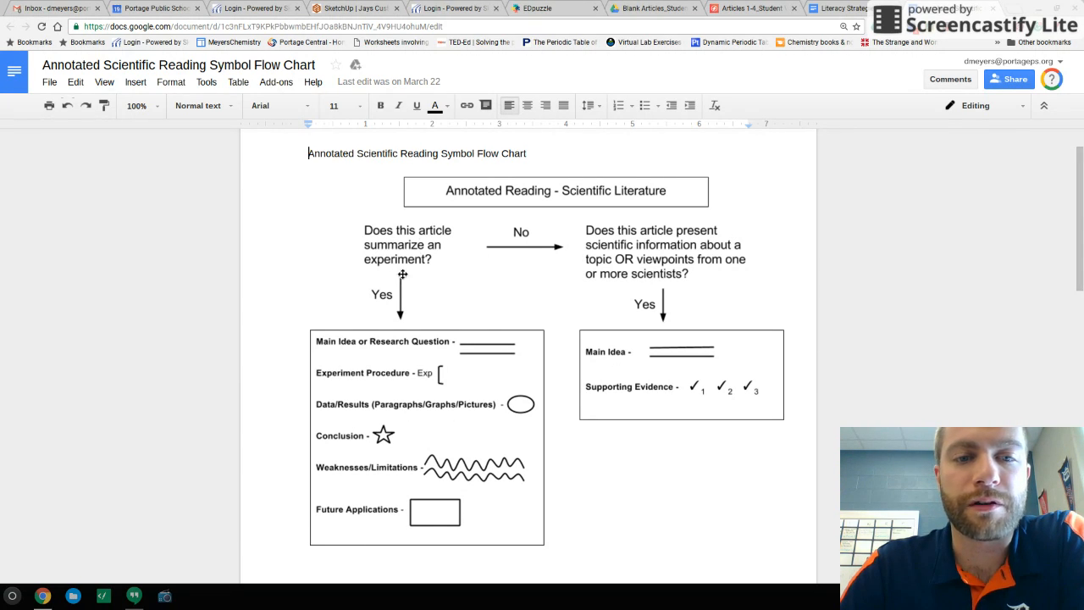
{"action": "mouse_move", "coordinate": [356, 231]}
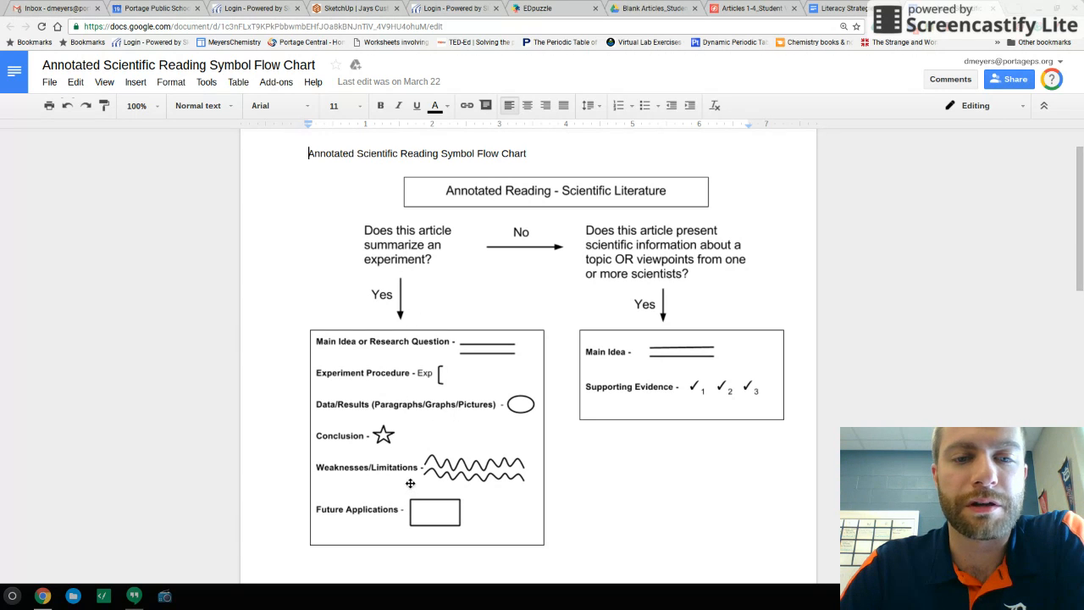
{"action": "mouse_move", "coordinate": [522, 346]}
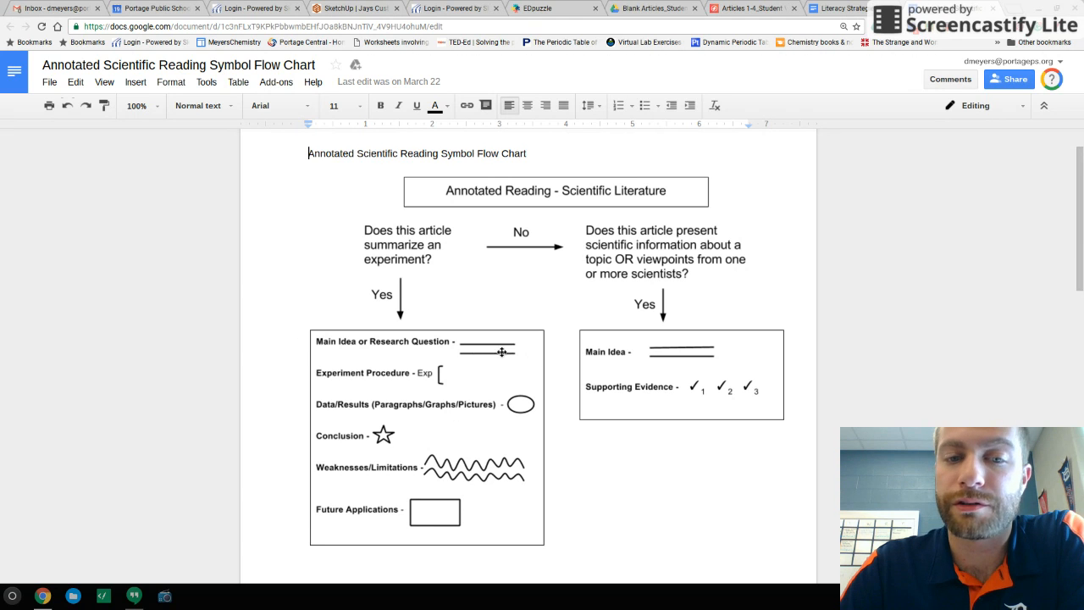
{"action": "mouse_move", "coordinate": [353, 349]}
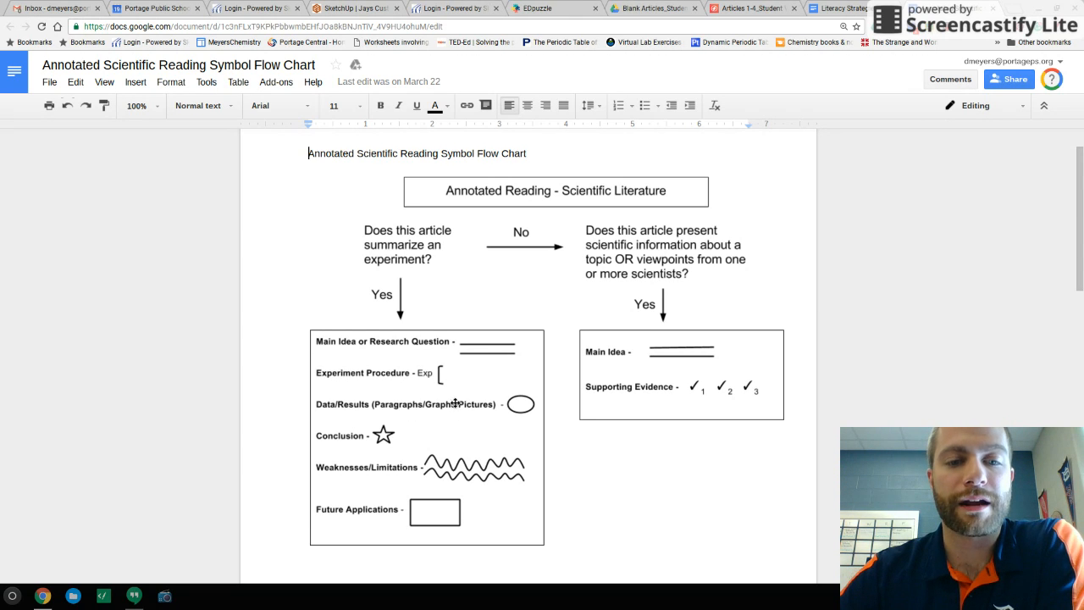
{"action": "mouse_move", "coordinate": [407, 377]}
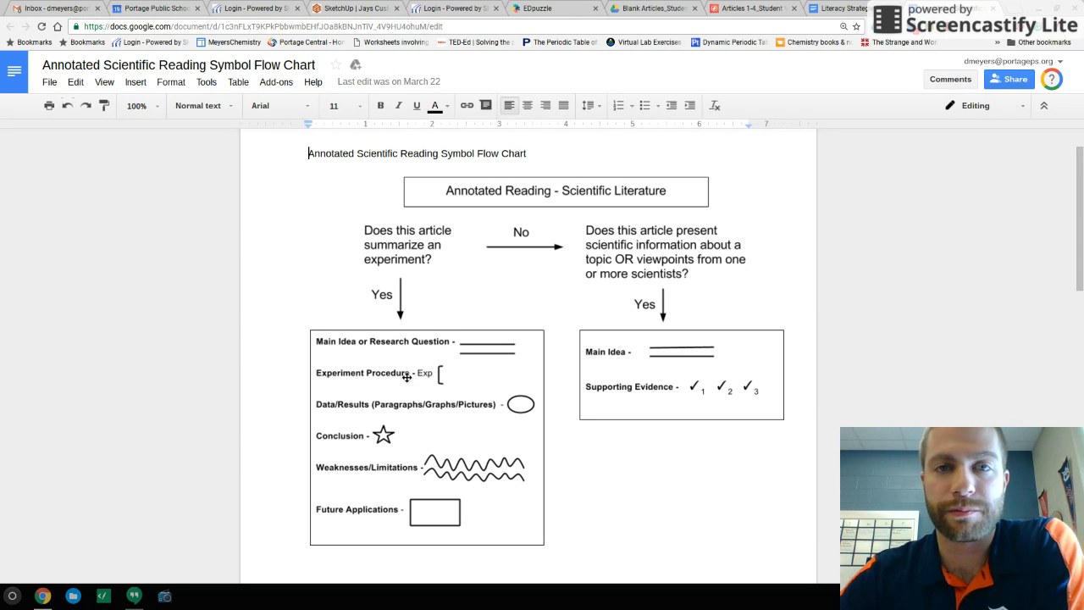
{"action": "mouse_move", "coordinate": [349, 374]}
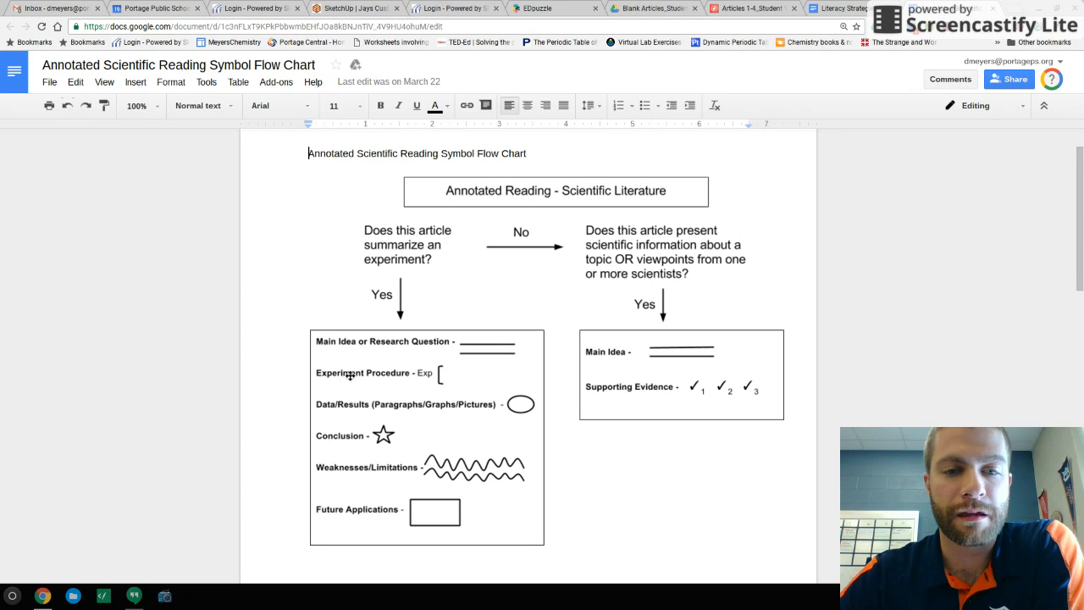
{"action": "mouse_move", "coordinate": [414, 421]}
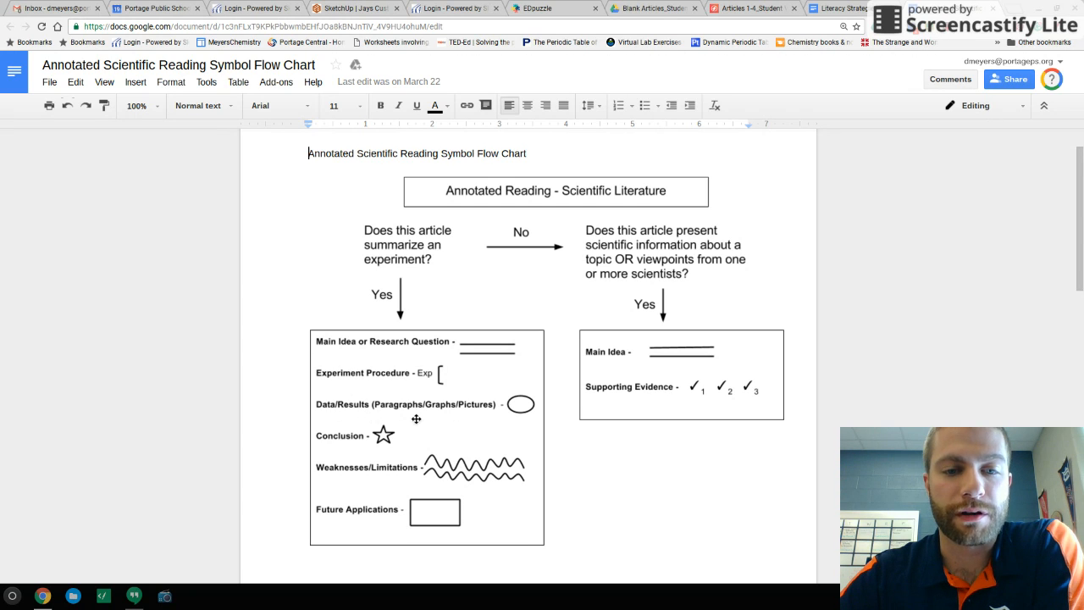
{"action": "mouse_move", "coordinate": [444, 416]}
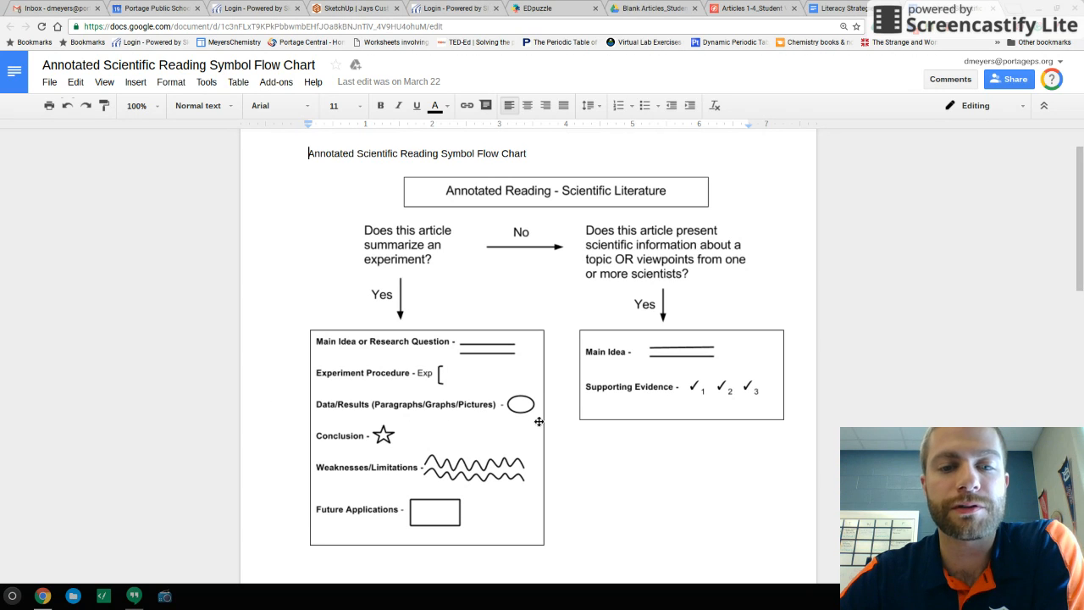
{"action": "mouse_move", "coordinate": [563, 383]}
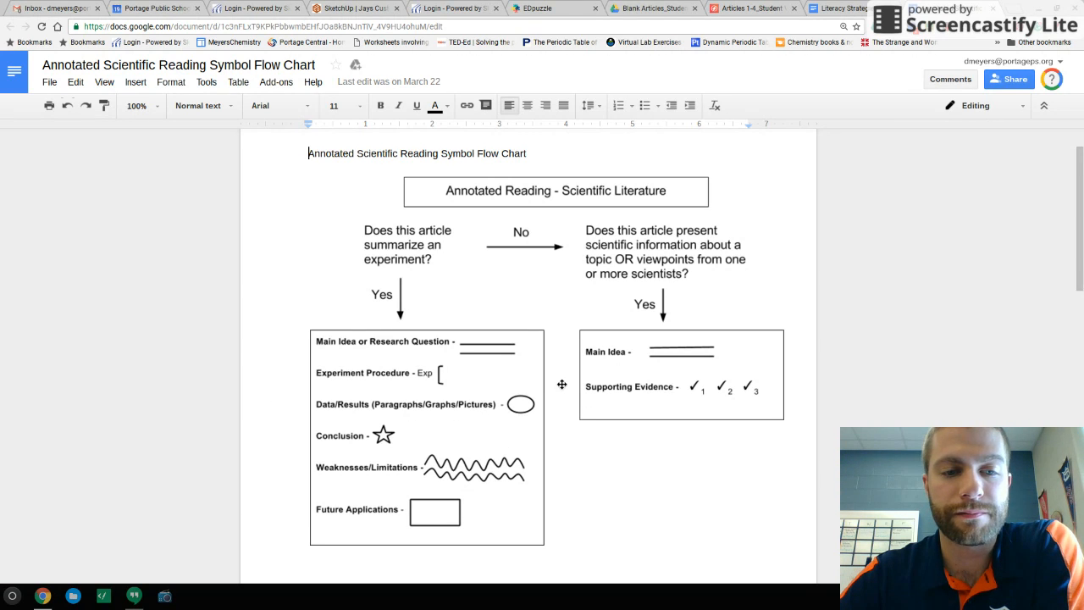
{"action": "mouse_move", "coordinate": [390, 438]}
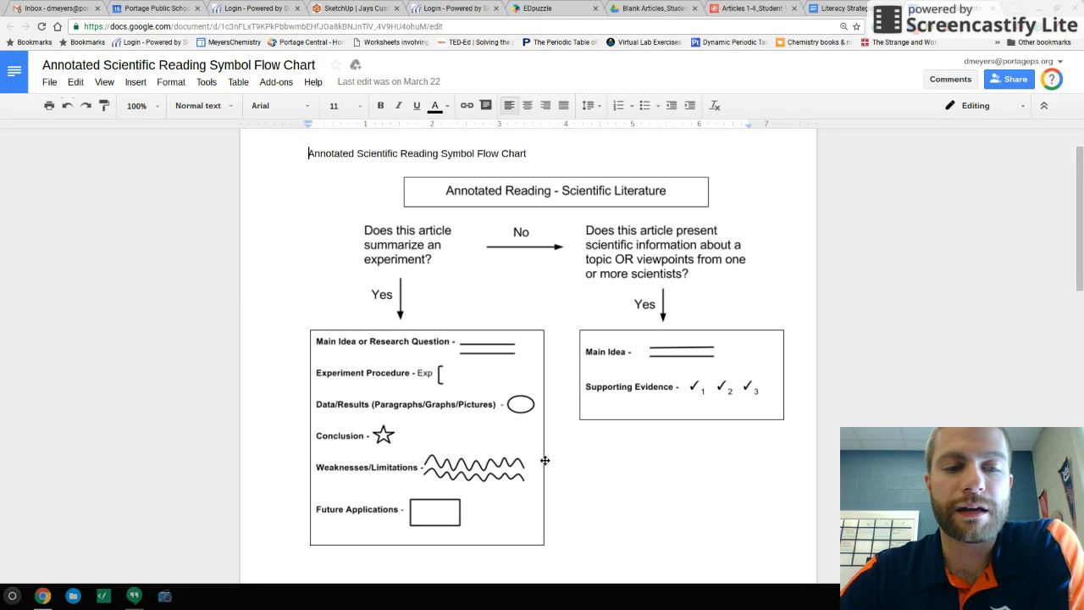
{"action": "mouse_move", "coordinate": [536, 446]}
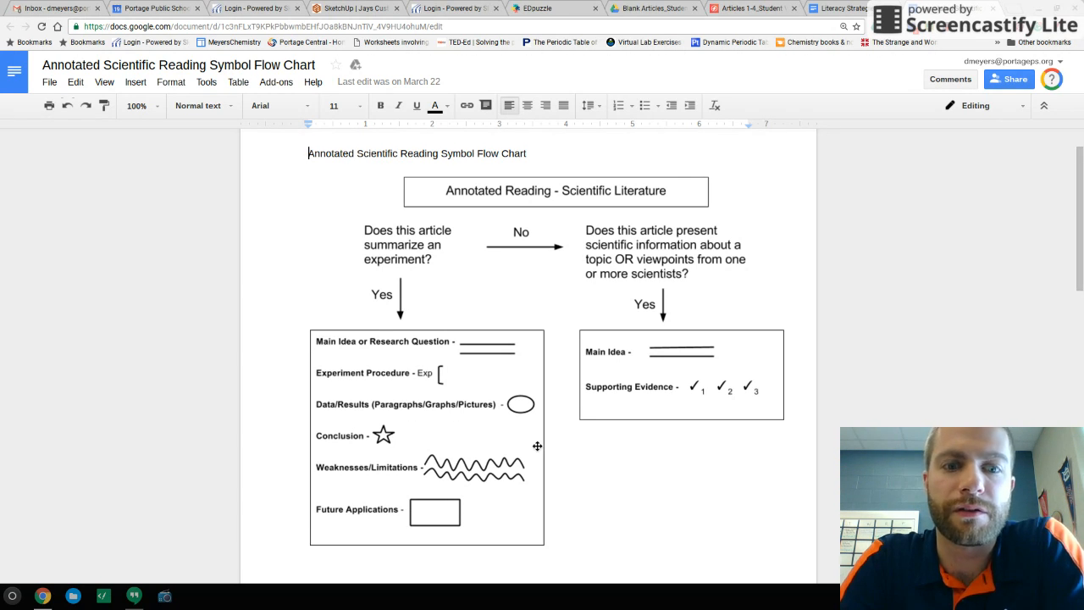
{"action": "mouse_move", "coordinate": [417, 552]}
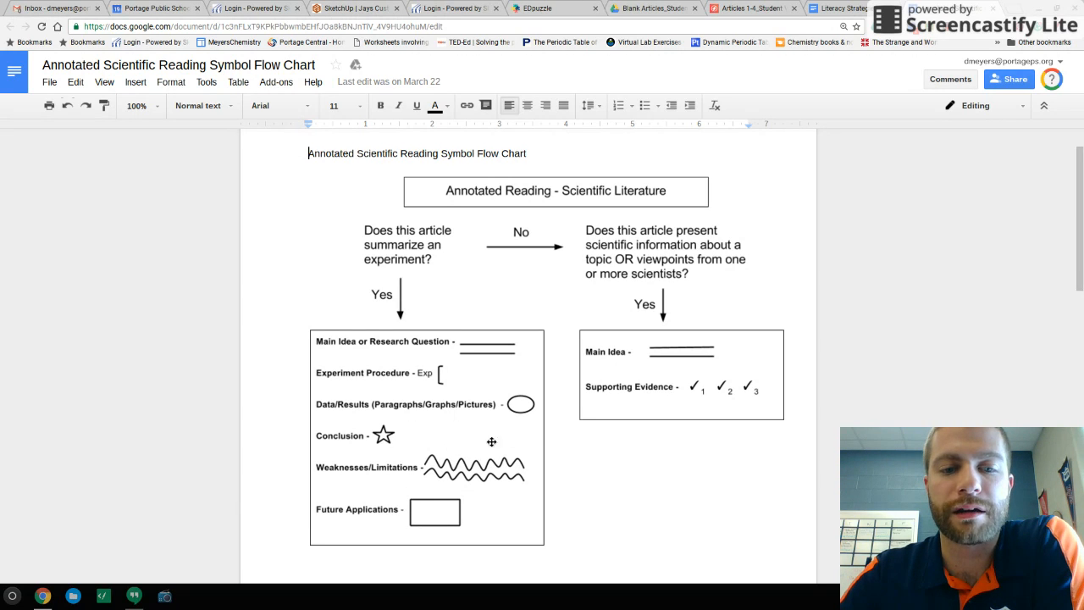
{"action": "mouse_move", "coordinate": [476, 466]}
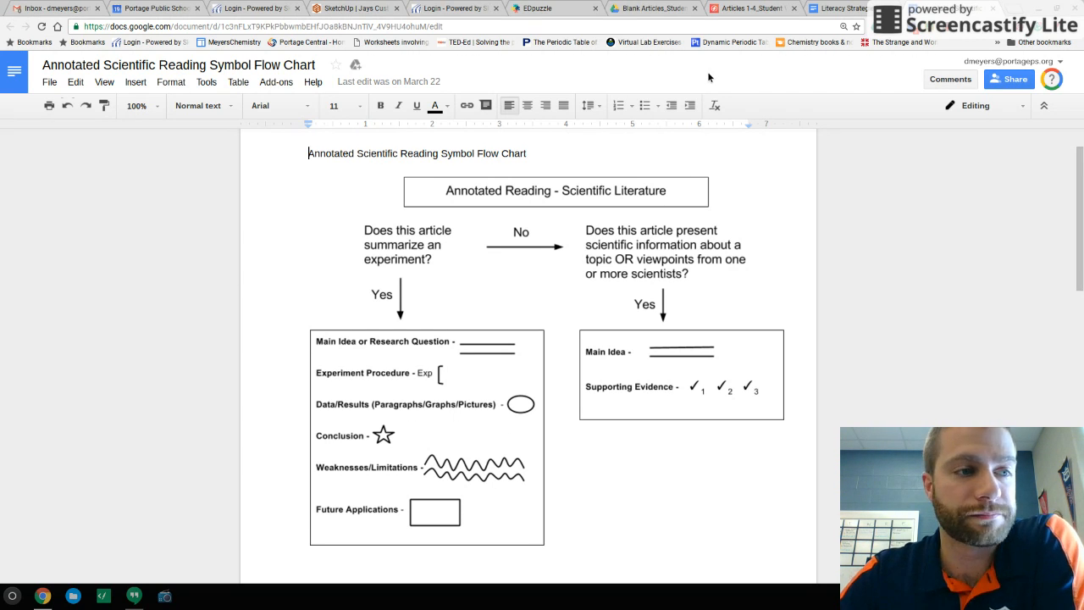
{"action": "mouse_move", "coordinate": [695, 78]}
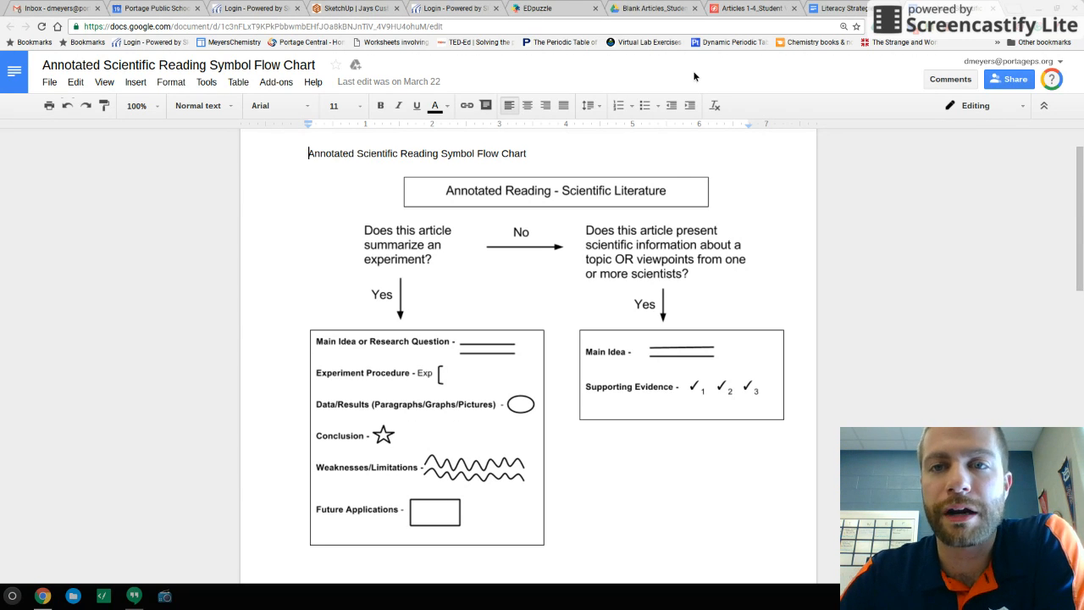
Step: Switch to the smallpox article in Lumin PDF and write a red 1 above the first paragraph
{"action": "left_click", "coordinate": [749, 9]}
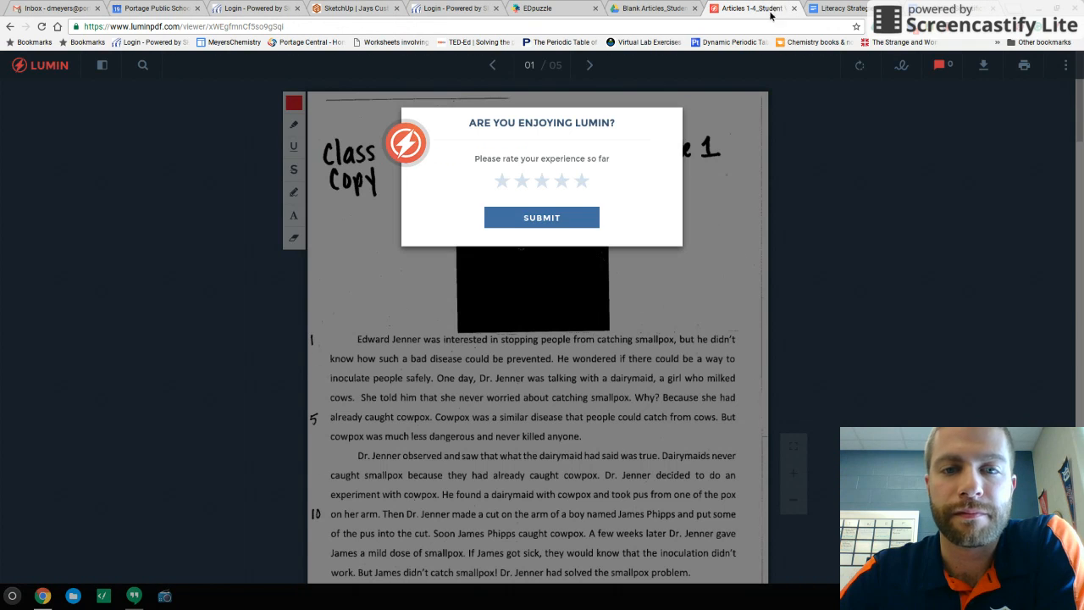
{"action": "mouse_move", "coordinate": [580, 221]}
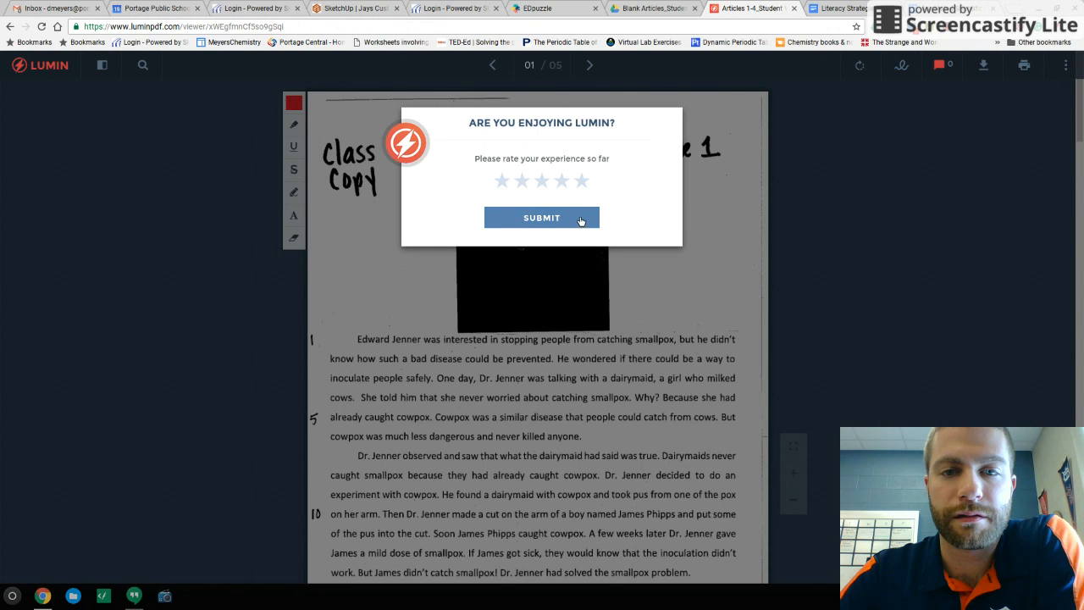
{"action": "left_click", "coordinate": [542, 217]}
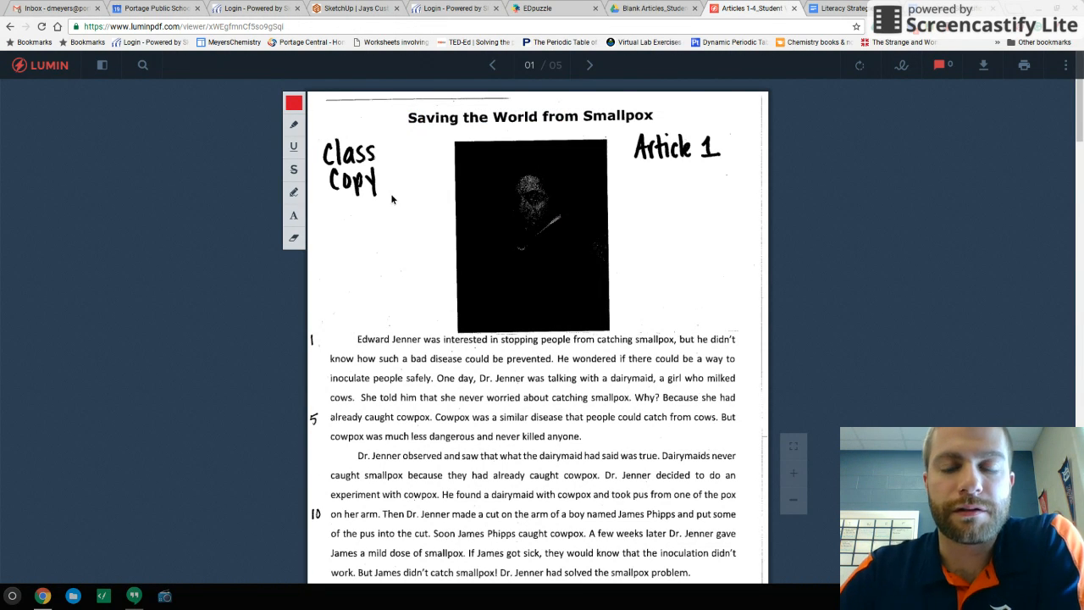
{"action": "scroll", "scroll_direction": "down", "scroll_amount": 3}
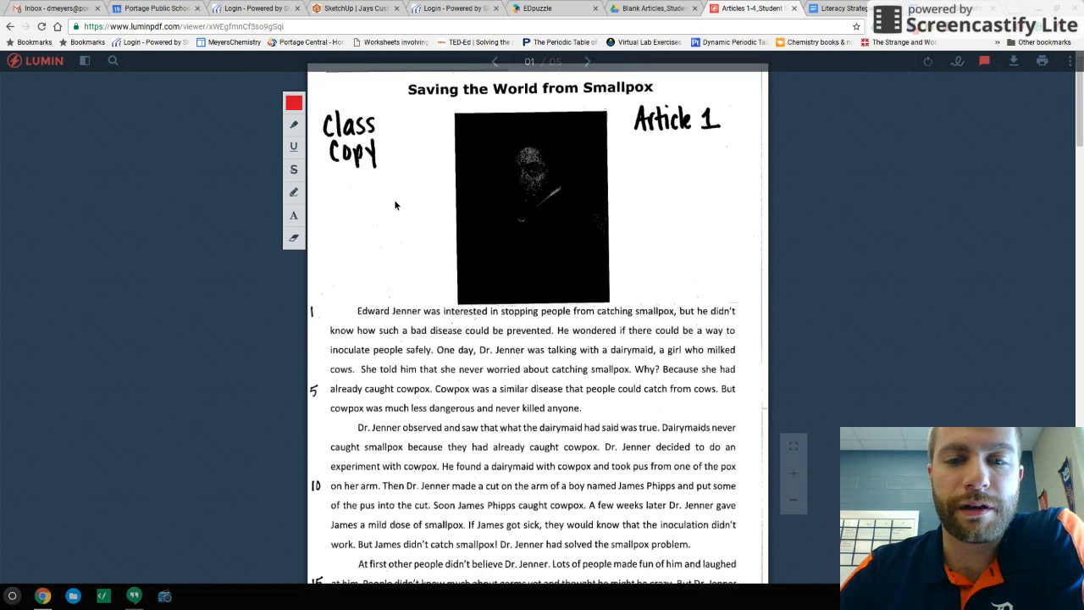
{"action": "scroll", "scroll_direction": "down", "scroll_amount": 3}
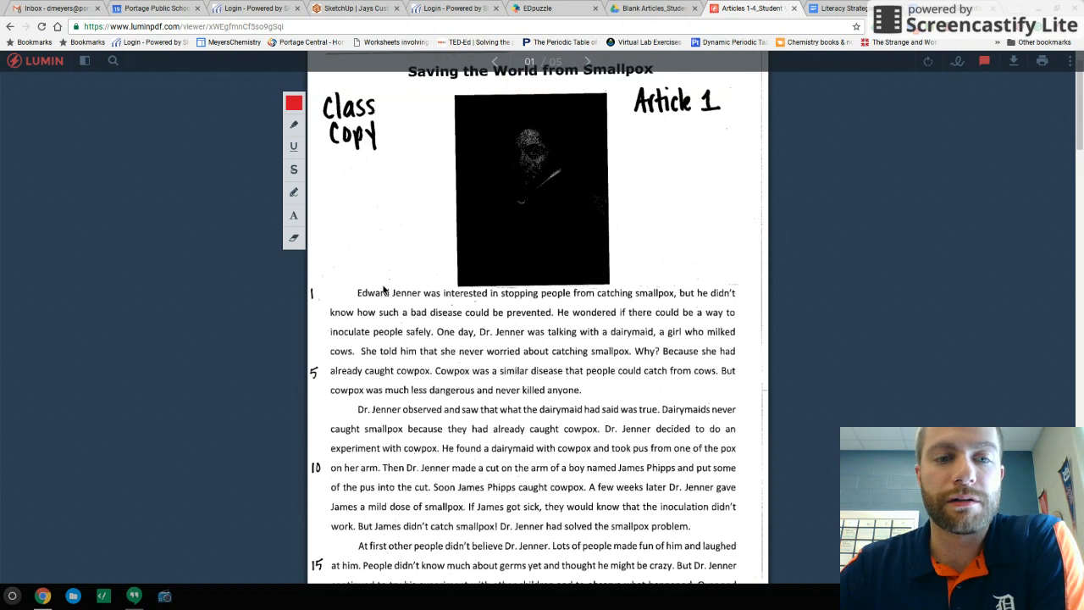
{"action": "mouse_move", "coordinate": [408, 136]}
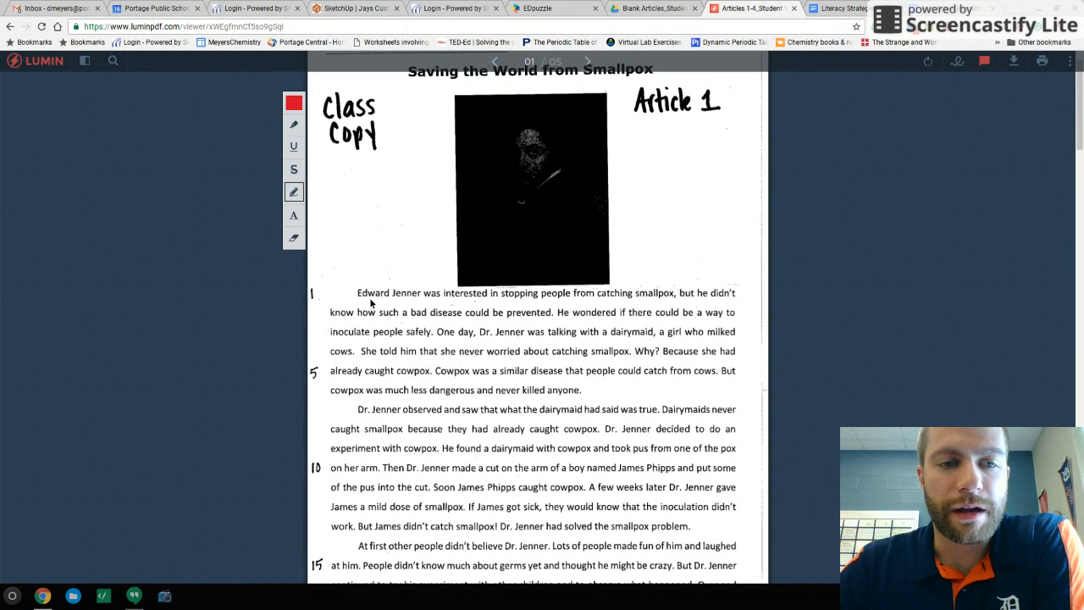
{"action": "left_click_drag", "start_coordinate": [359, 229], "coordinate": [364, 251]}
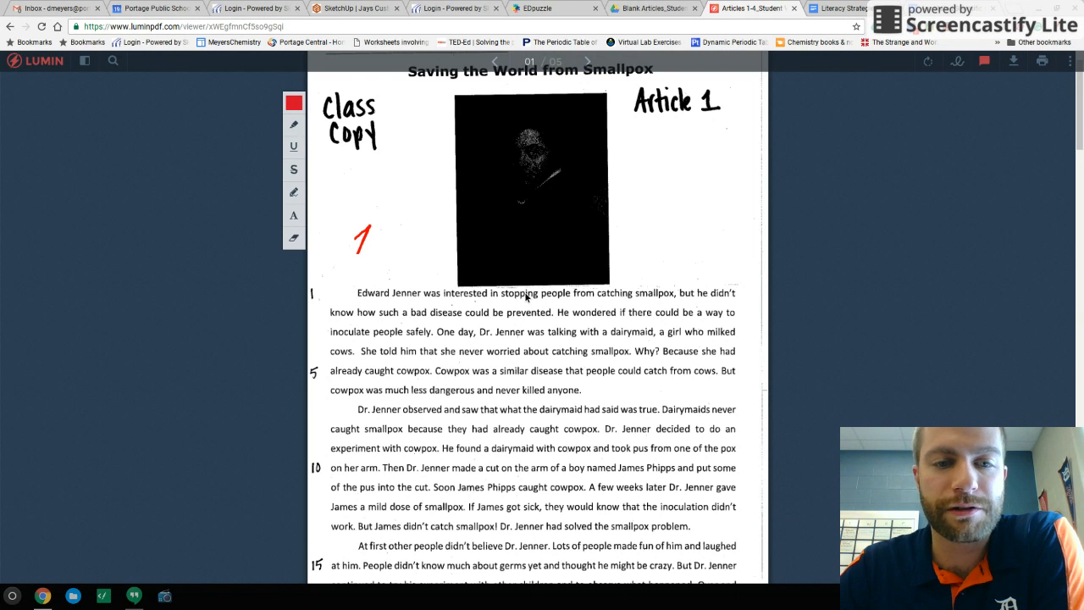
{"action": "mouse_move", "coordinate": [539, 302]}
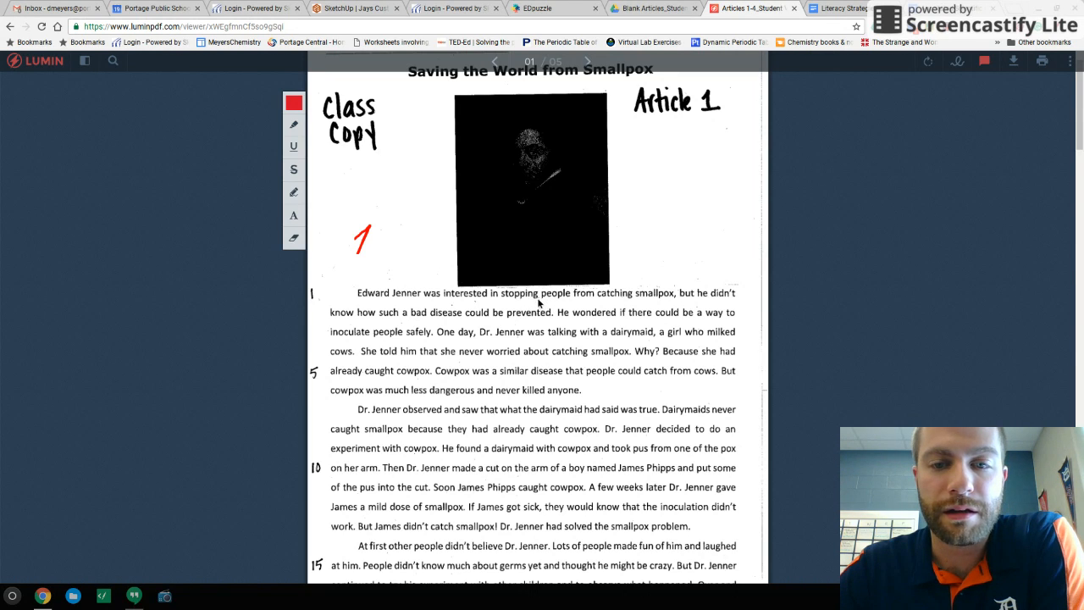
{"action": "mouse_move", "coordinate": [646, 247]}
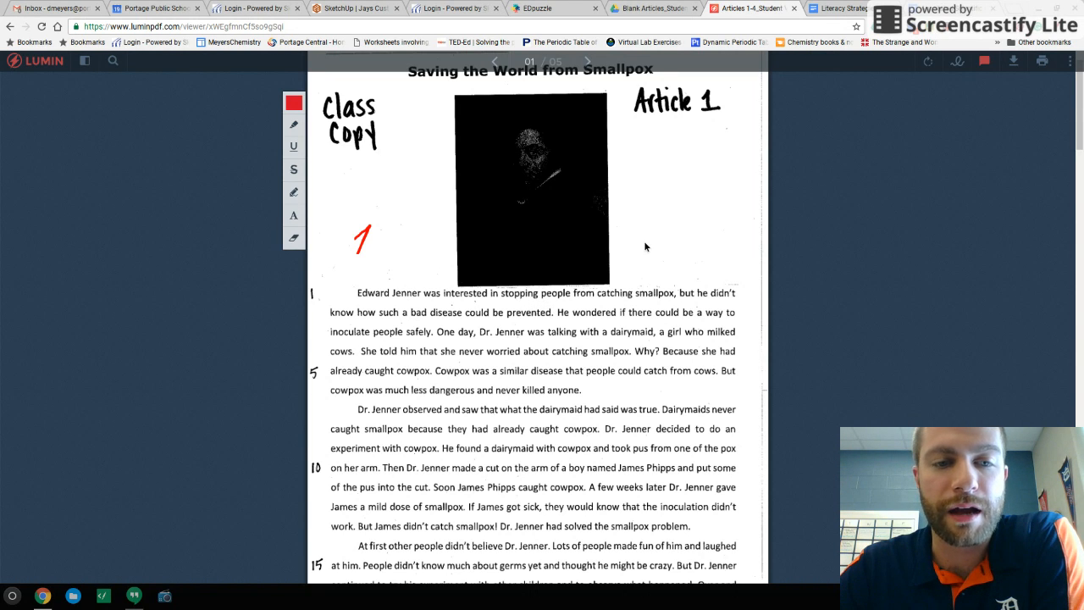
{"action": "mouse_move", "coordinate": [664, 268]}
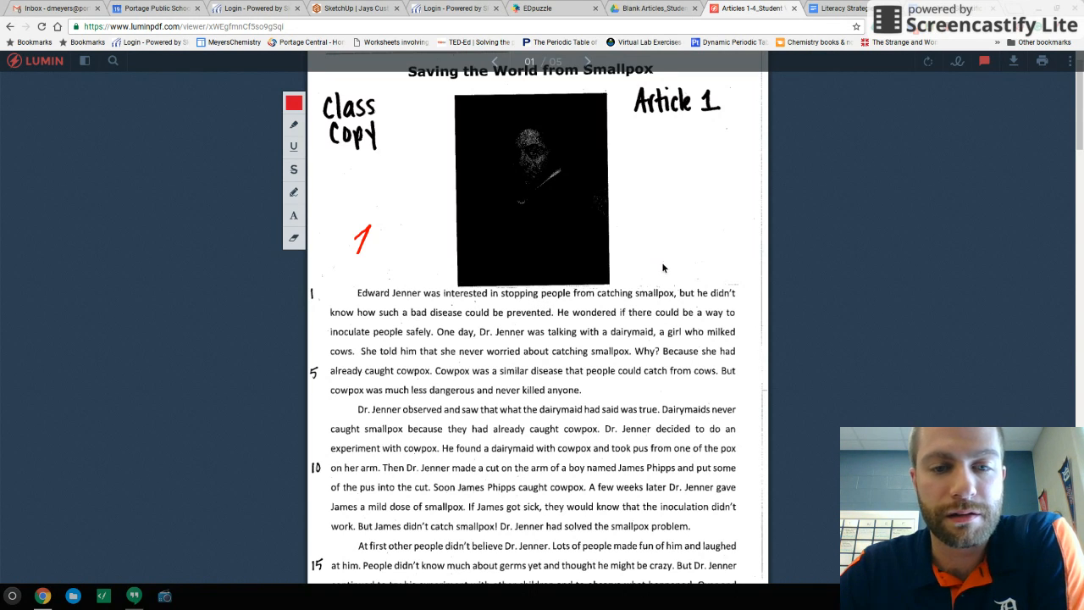
{"action": "mouse_move", "coordinate": [691, 327]}
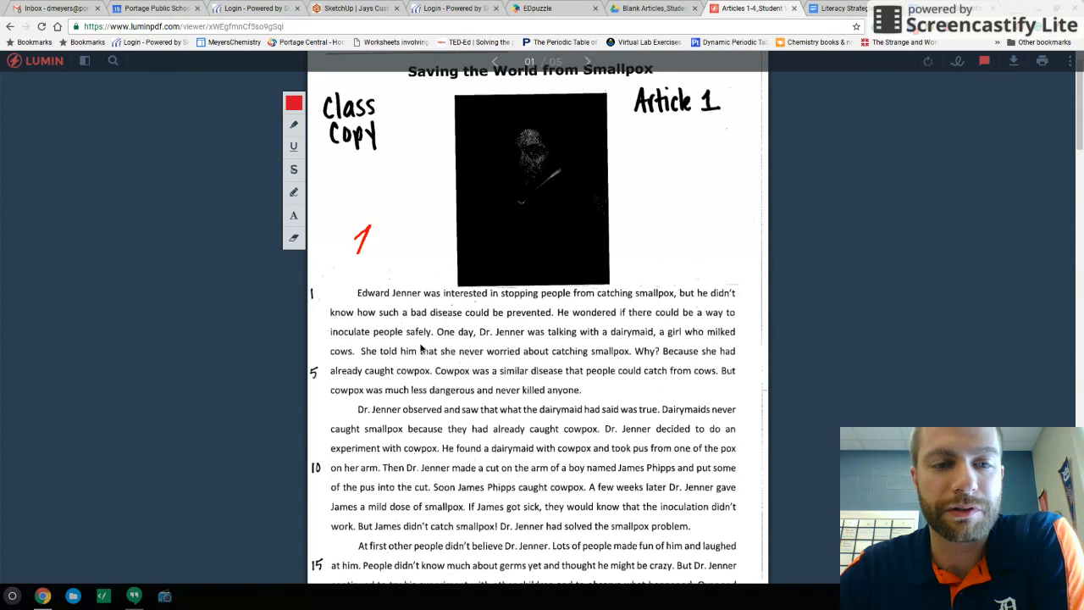
{"action": "mouse_move", "coordinate": [675, 325]}
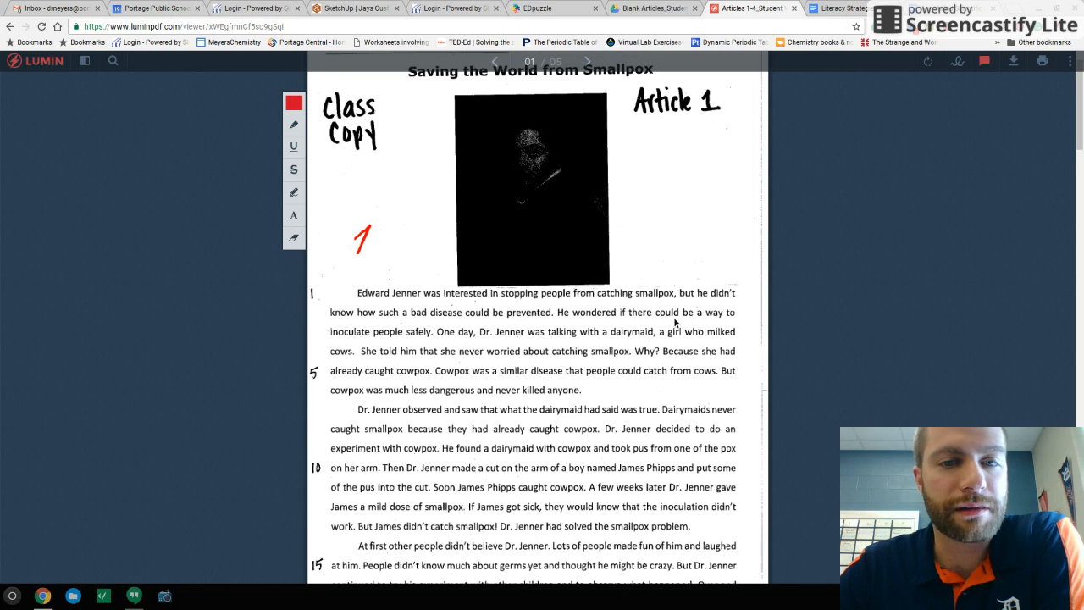
{"action": "mouse_move", "coordinate": [559, 324]}
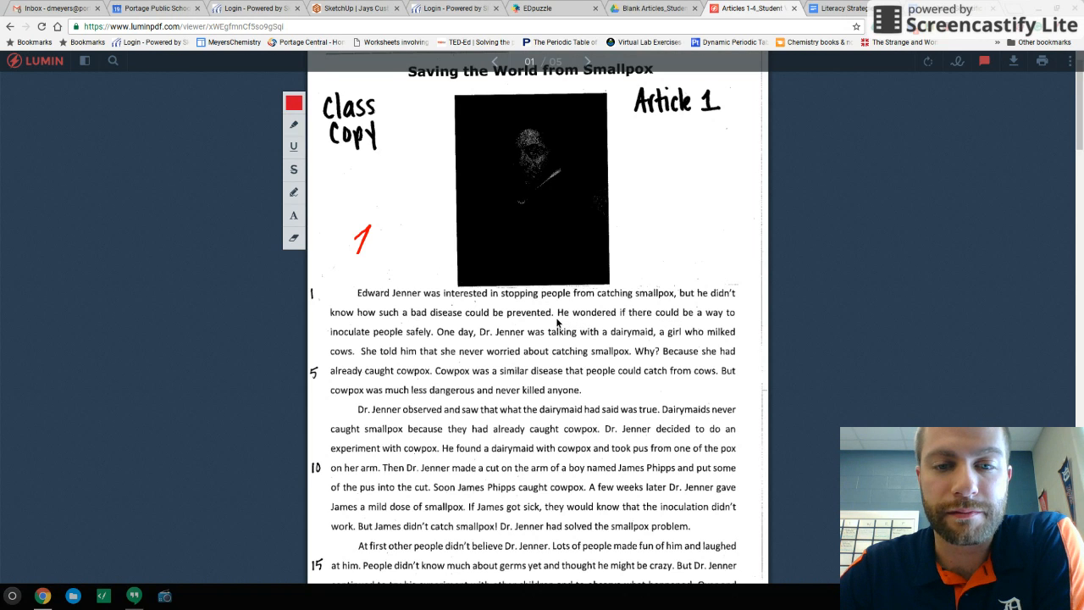
{"action": "mouse_move", "coordinate": [315, 185]}
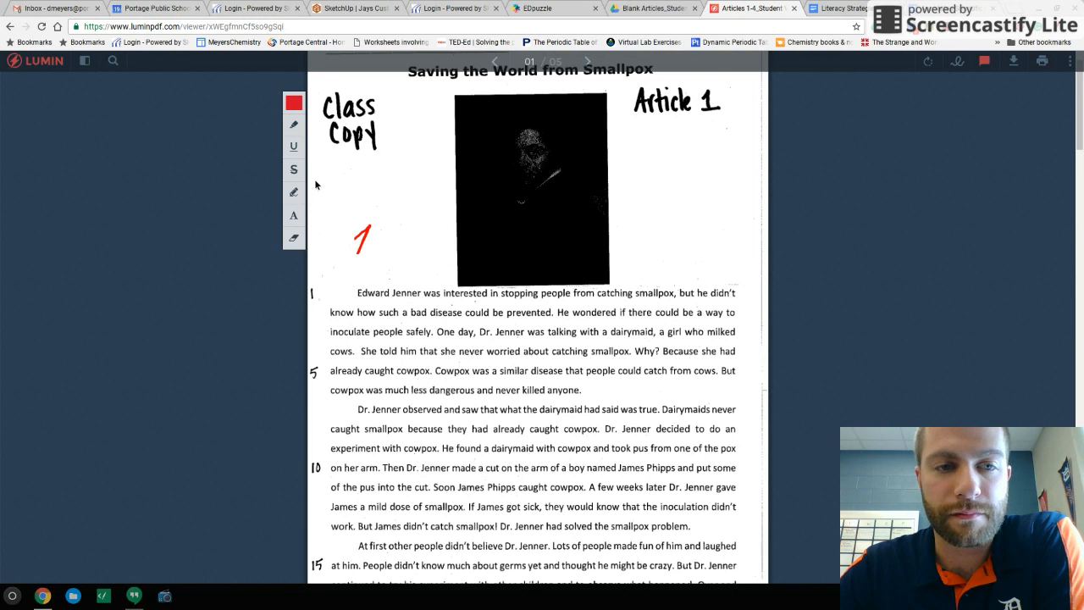
Step: Underline in red "He wondered if there could be a way to inoculate people safely."
{"action": "left_click", "coordinate": [293, 192]}
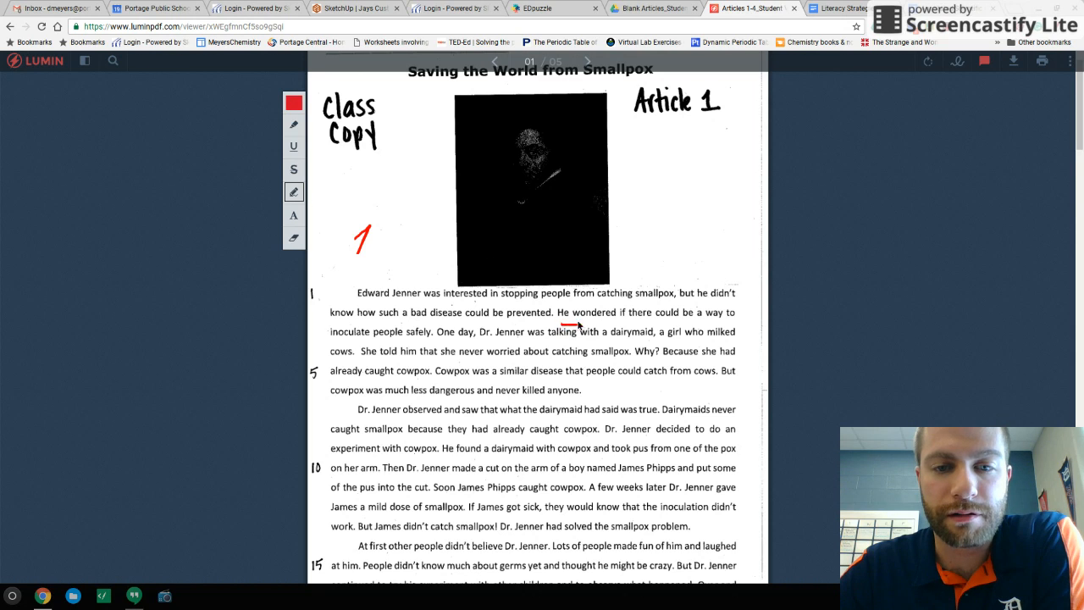
{"action": "left_click_drag", "start_coordinate": [555, 323], "coordinate": [737, 323]}
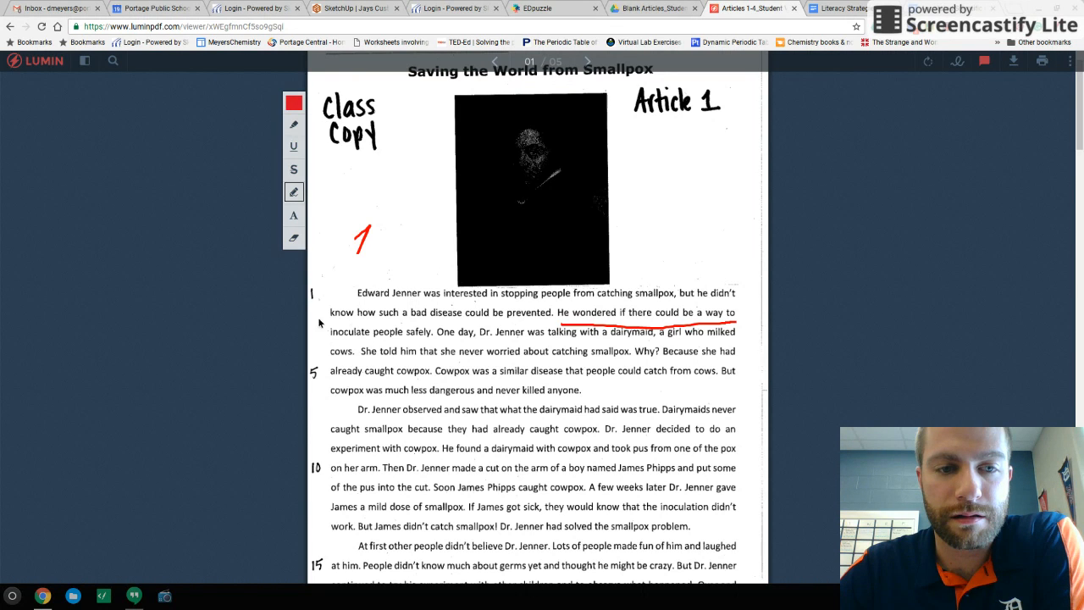
{"action": "left_click_drag", "start_coordinate": [332, 341], "coordinate": [464, 341]}
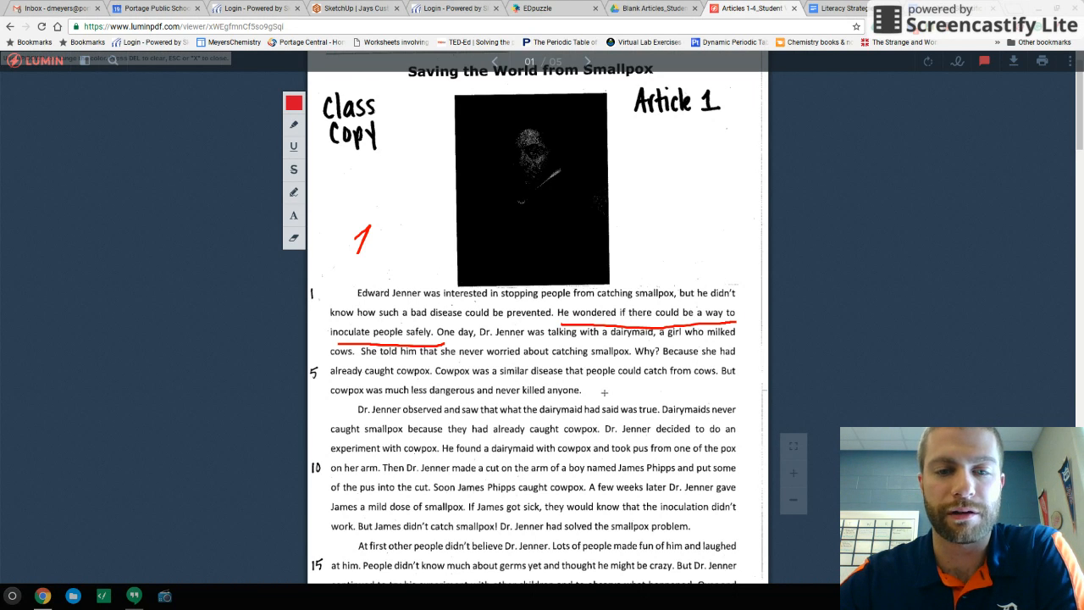
{"action": "mouse_move", "coordinate": [339, 415]}
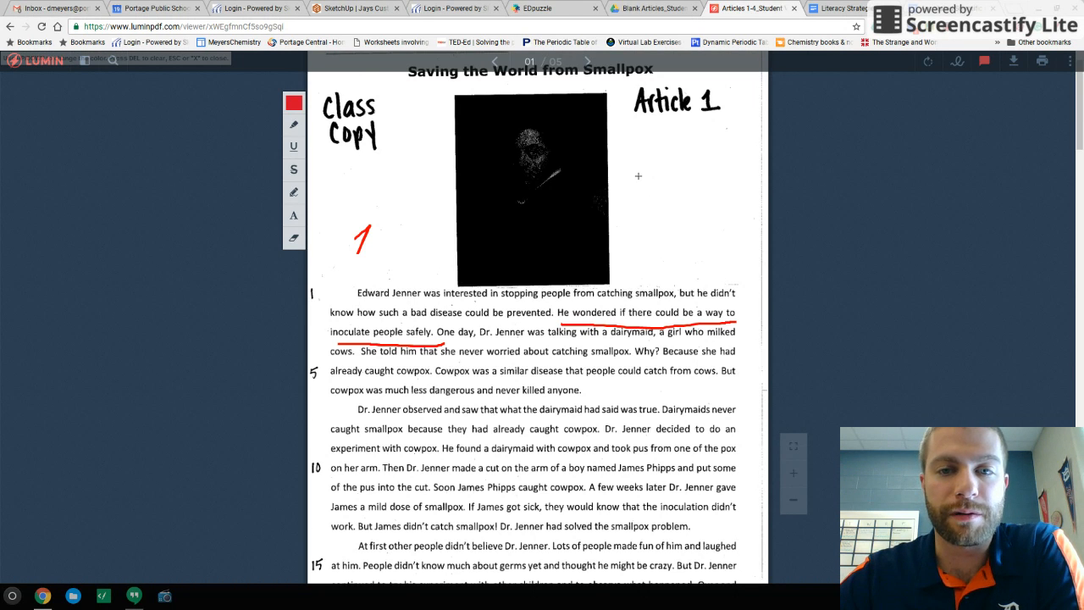
{"action": "left_click_drag", "start_coordinate": [636, 156], "coordinate": [658, 170]}
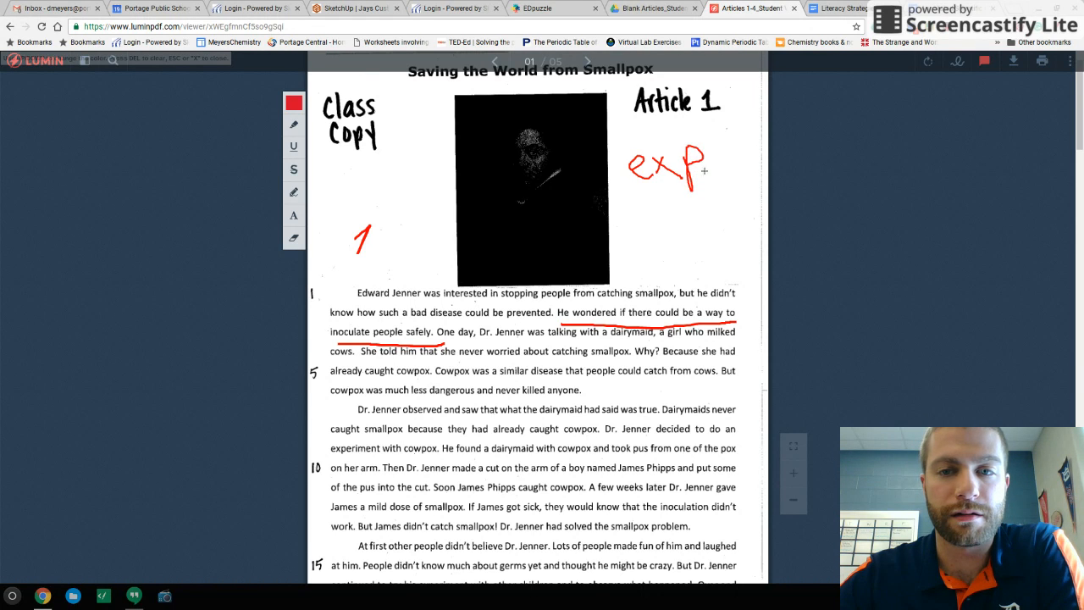
{"action": "left_click_drag", "start_coordinate": [693, 136], "coordinate": [702, 155]}
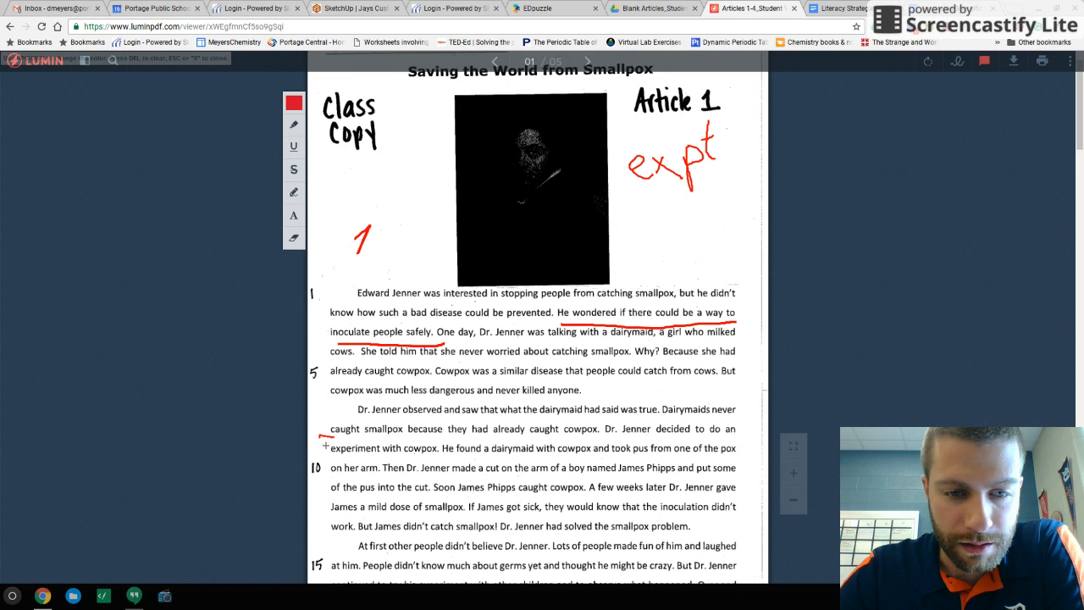
{"action": "left_click_drag", "start_coordinate": [322, 432], "coordinate": [325, 505]}
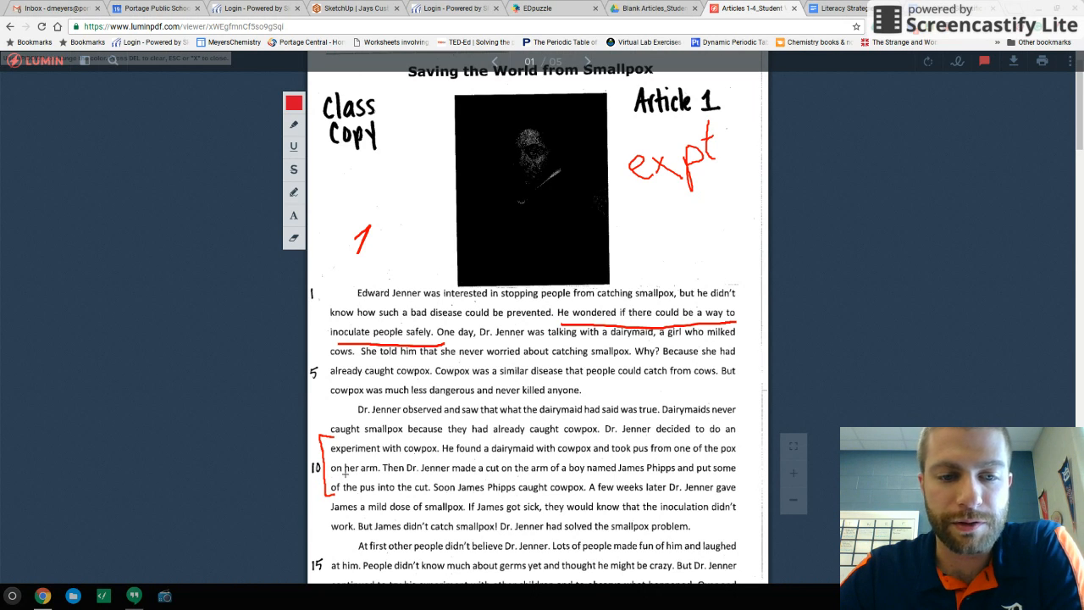
{"action": "mouse_move", "coordinate": [537, 496]}
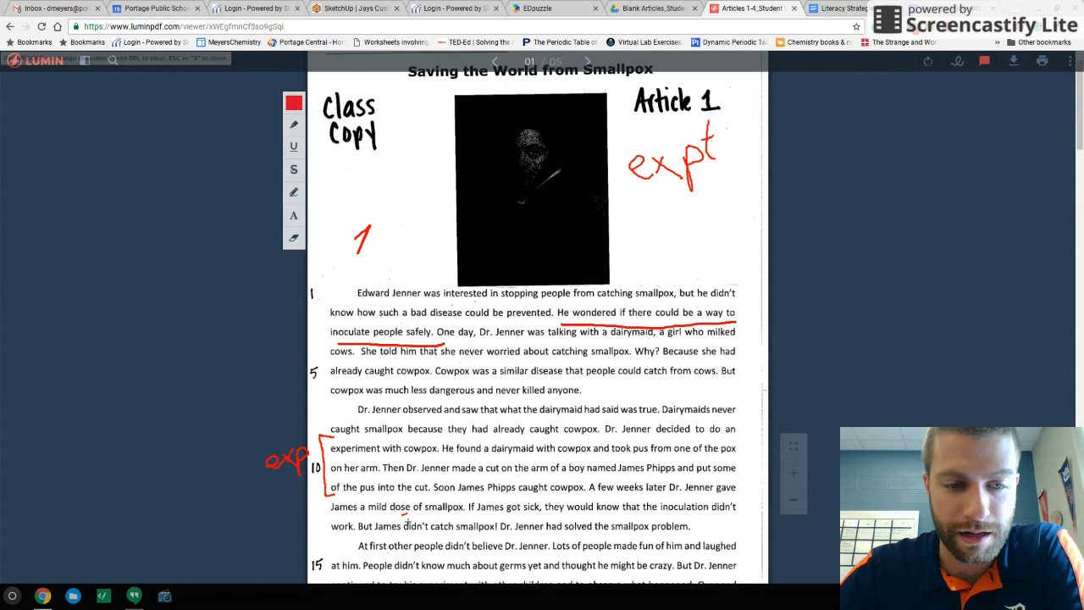
{"action": "left_click_drag", "start_coordinate": [358, 532], "coordinate": [468, 532]}
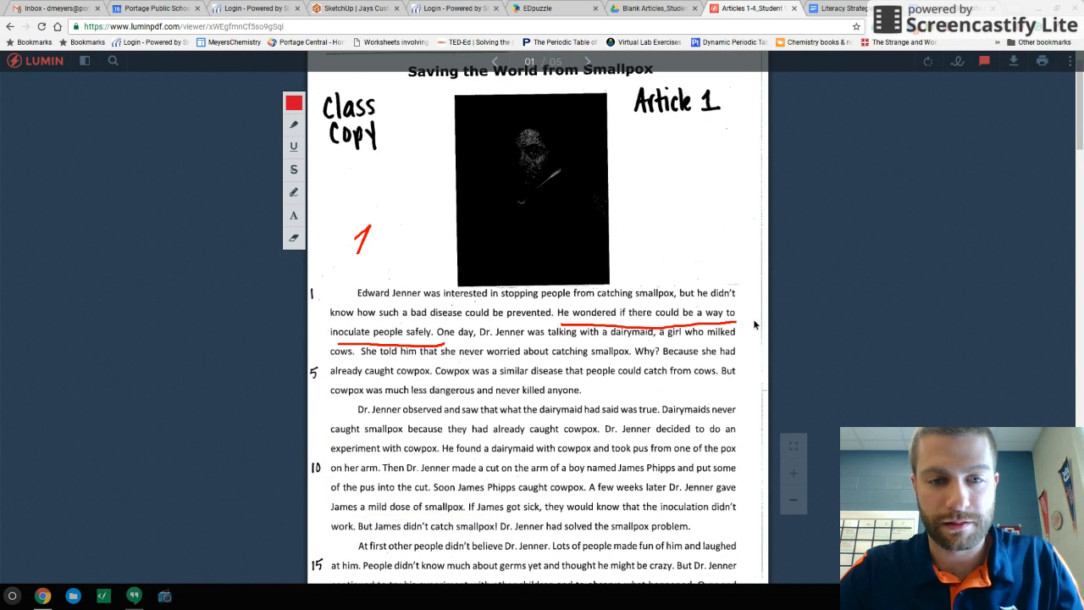
Step: Bracket lines 9–12, circle "But James didn't catch smallpox" and star the conclusion
{"action": "scroll", "scroll_direction": "down", "scroll_amount": 3}
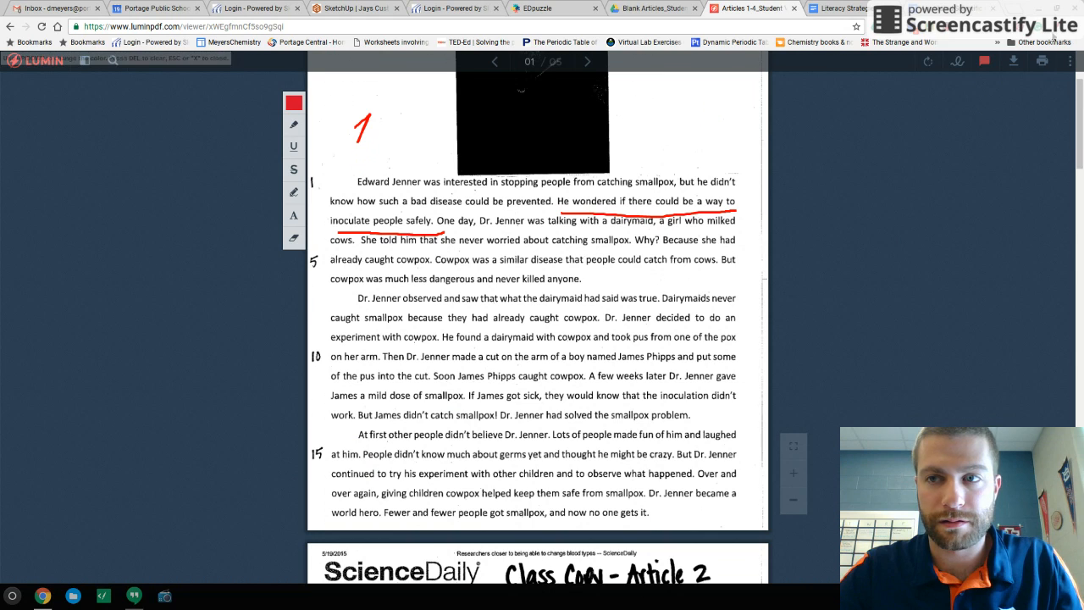
{"action": "mouse_move", "coordinate": [614, 281]}
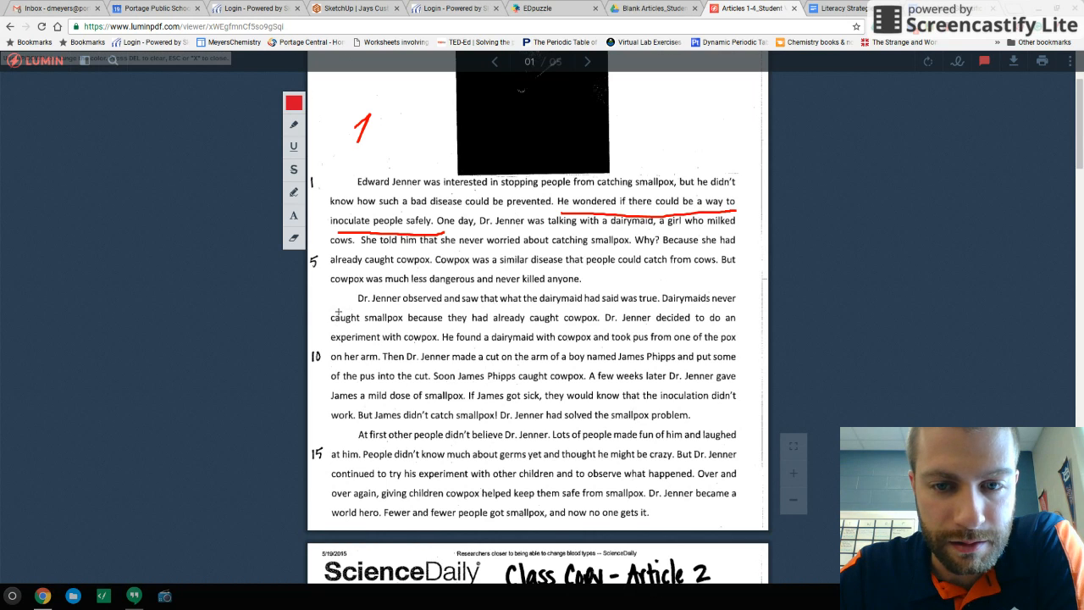
{"action": "mouse_move", "coordinate": [332, 335]}
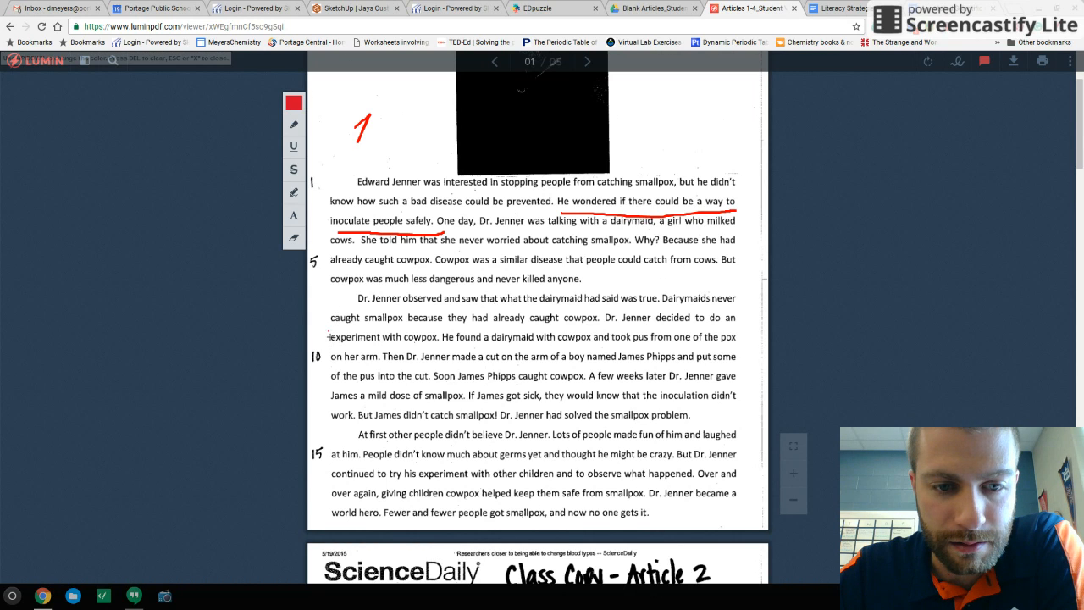
{"action": "left_click_drag", "start_coordinate": [320, 339], "coordinate": [325, 386]}
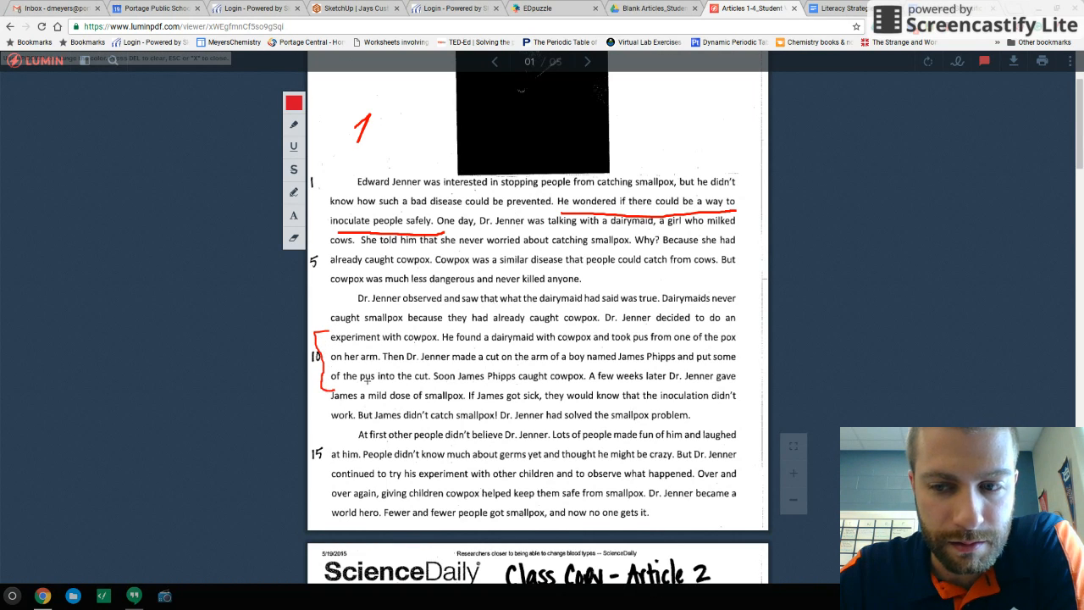
{"action": "mouse_move", "coordinate": [362, 417]}
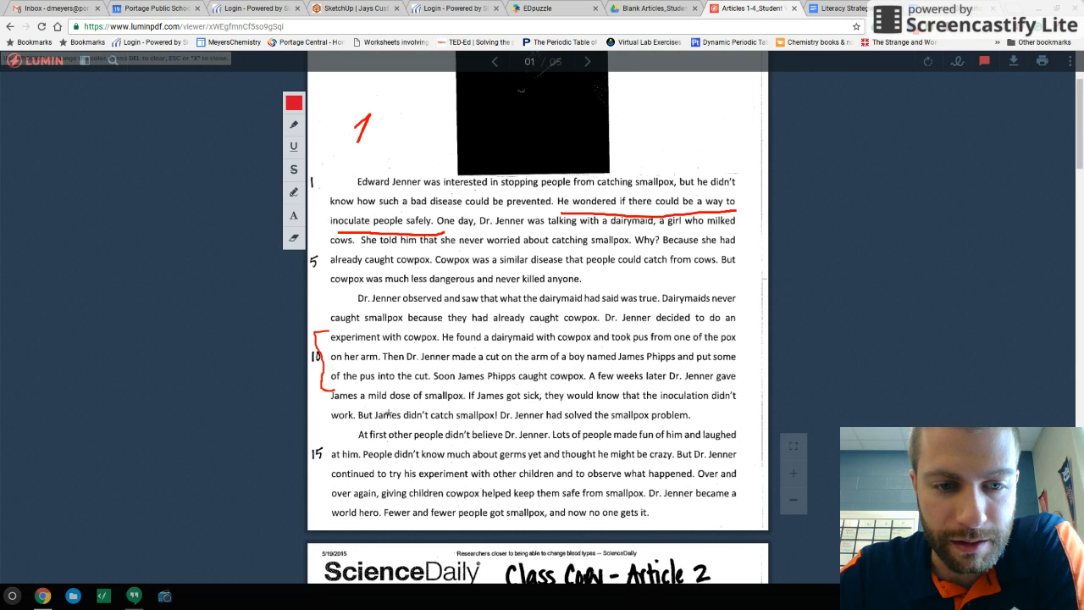
{"action": "left_click_drag", "start_coordinate": [355, 414], "coordinate": [491, 413]}
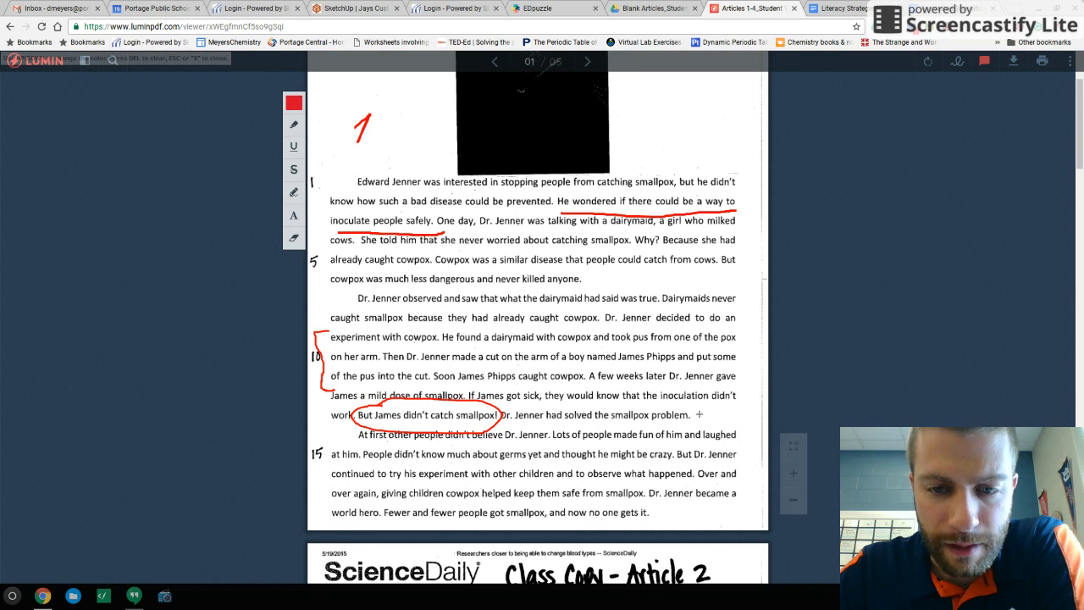
{"action": "left_click", "coordinate": [703, 415]}
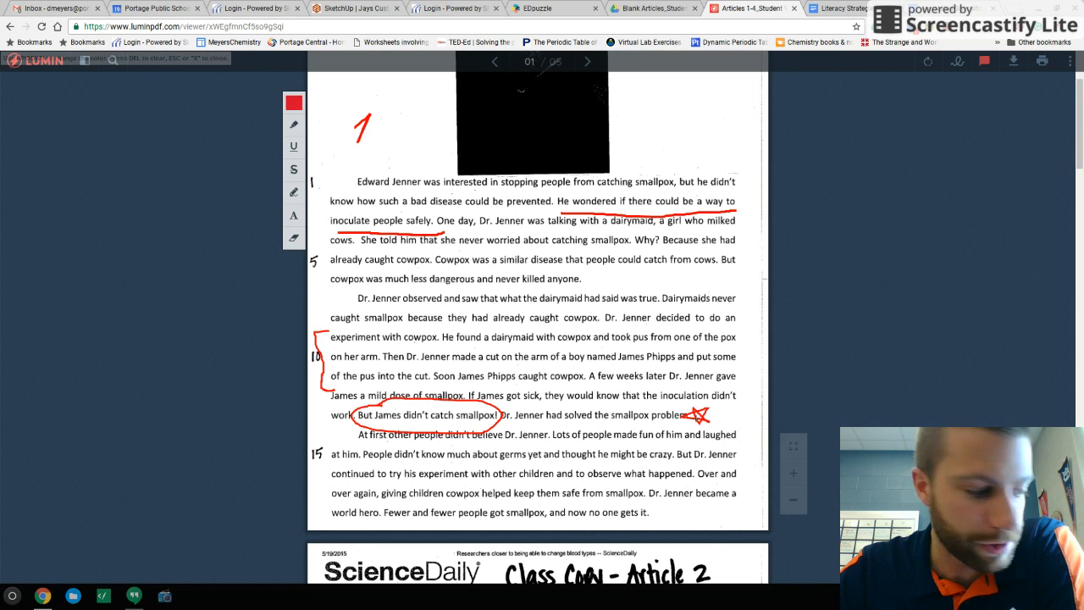